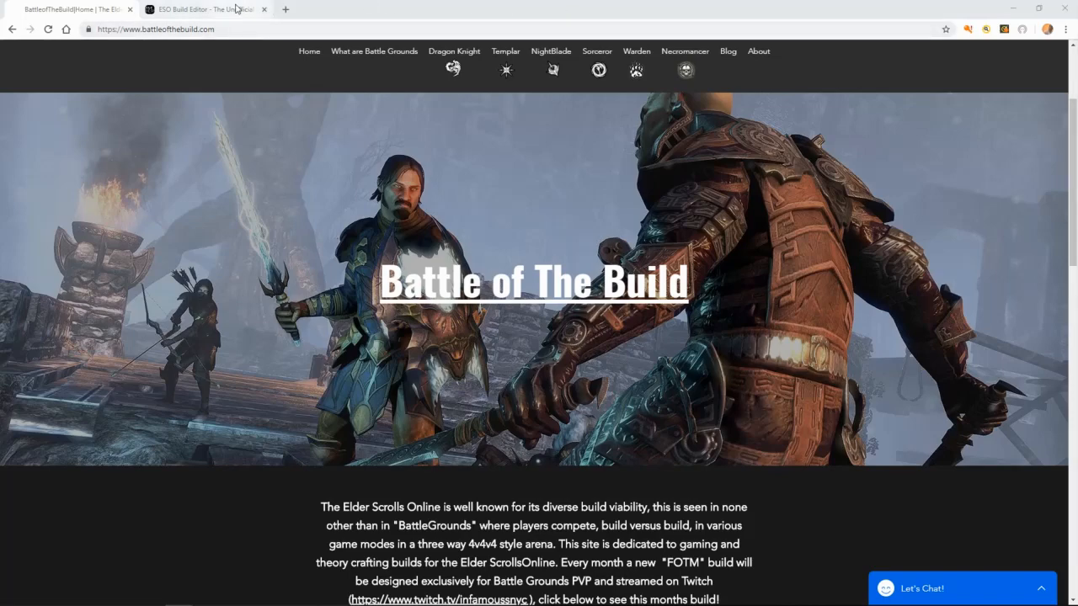
Switch the browser to the ESO Build Editor page holding the Nord Necromancer PVE tank build
click(206, 11)
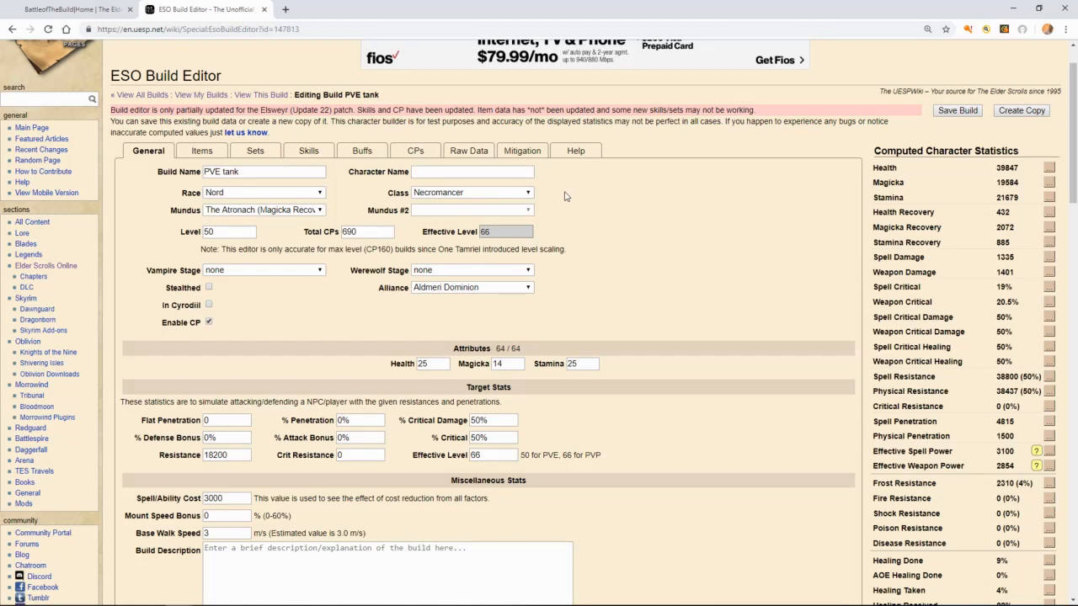
Show the Necromancer Bone Tyrant skill line and scroll to Bar 1 and Bar 2
click(308, 150)
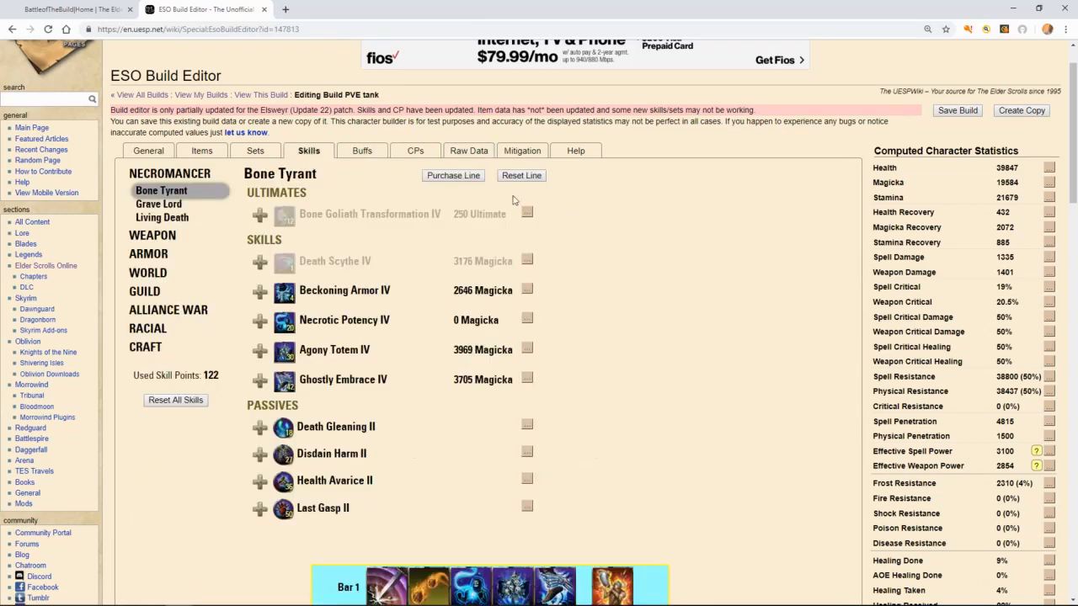
scroll(down, 3)
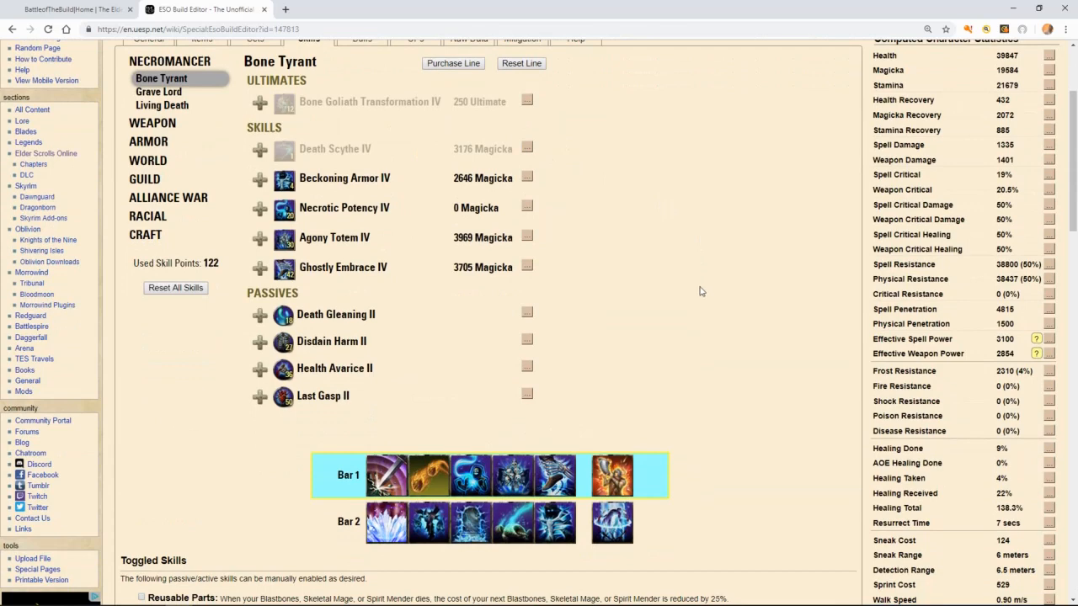
mouse_move(699, 287)
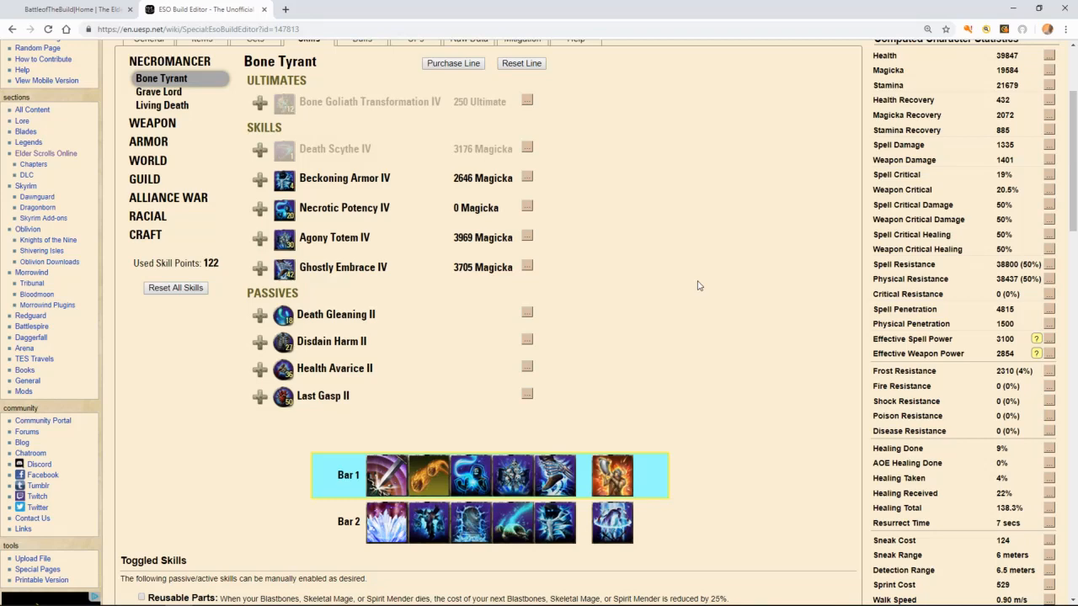
Review race, mundus and attributes on General, then show the Imperium, Ashen Grip, Warlock and Dusk's gear
click(148, 94)
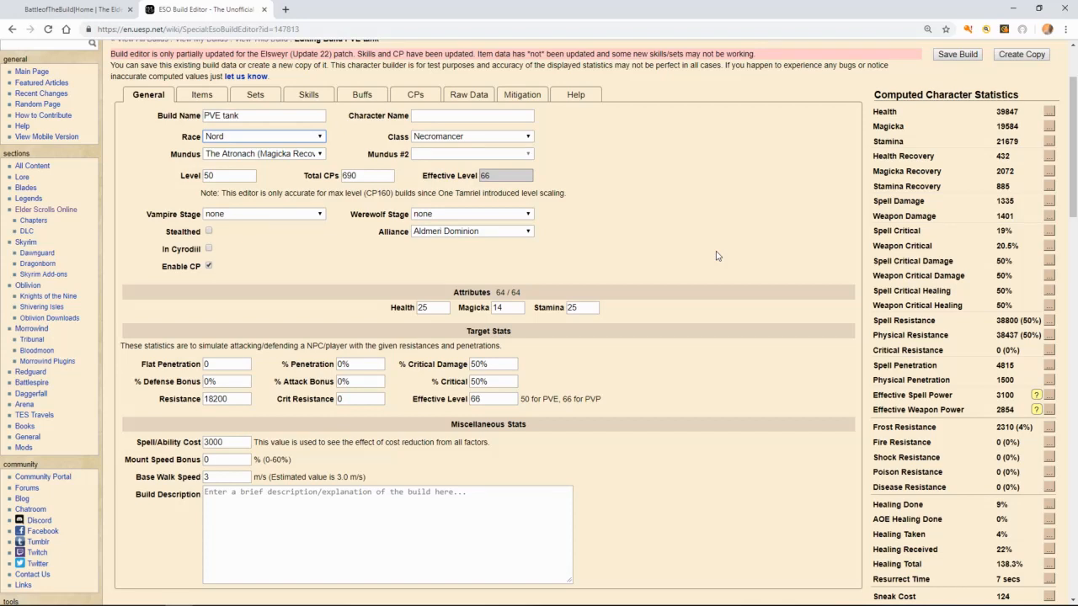
mouse_move(861, 183)
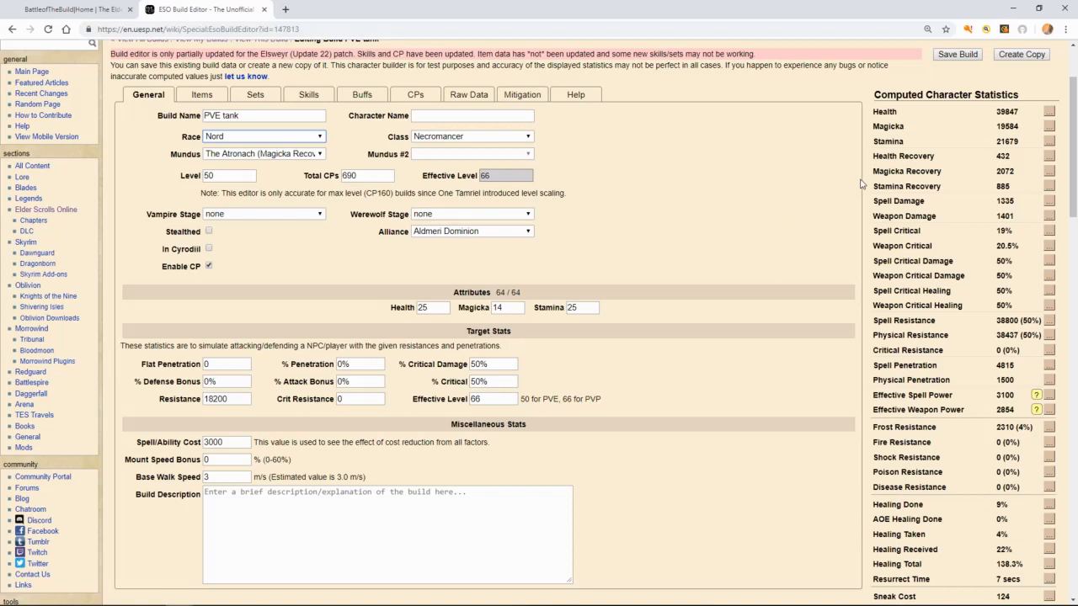
mouse_move(899, 177)
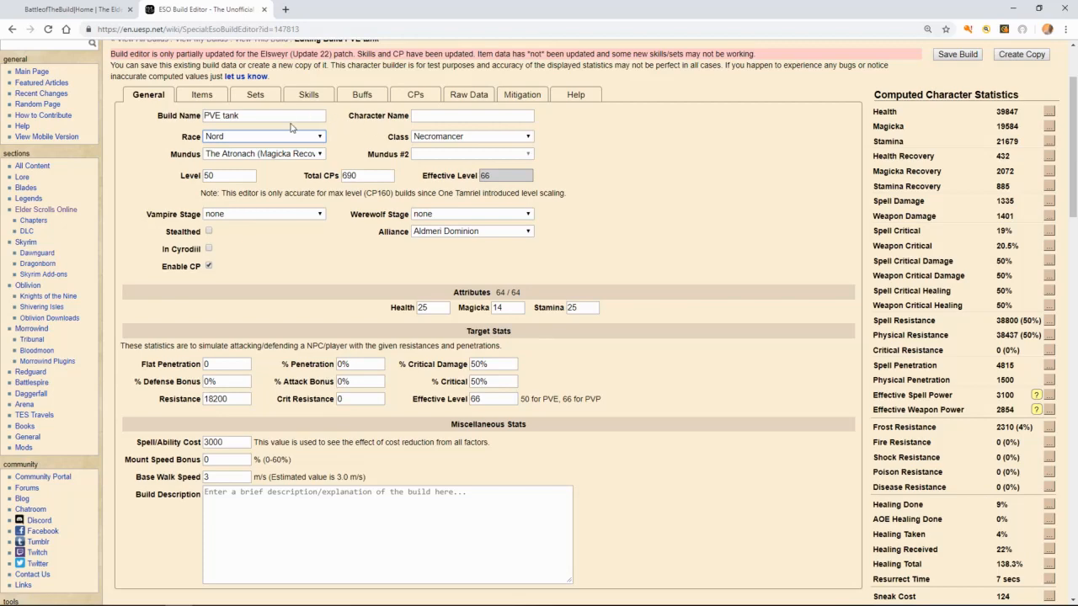
click(202, 94)
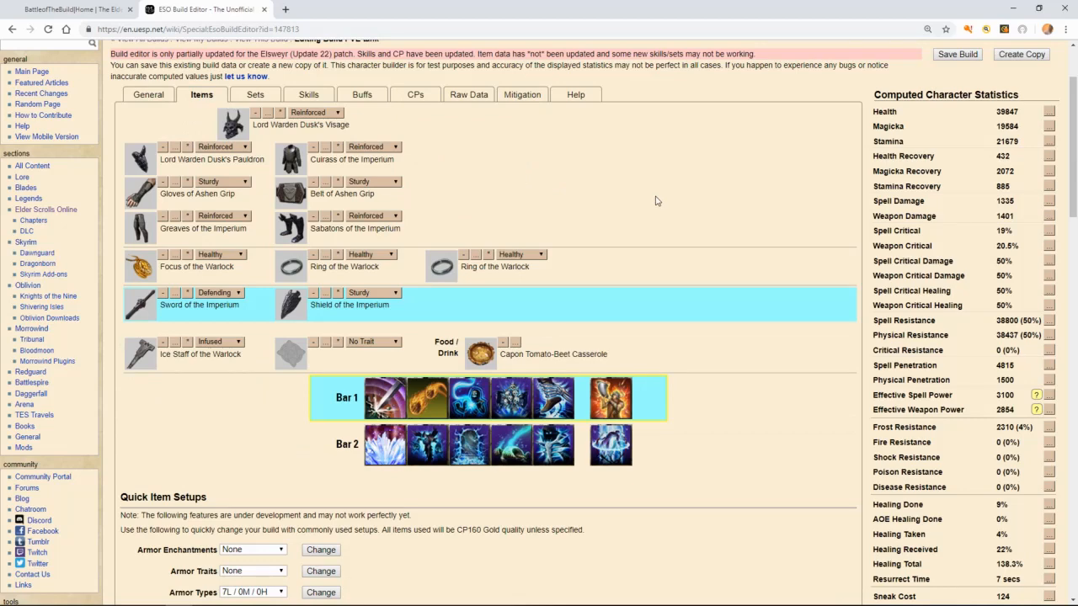
mouse_move(641, 195)
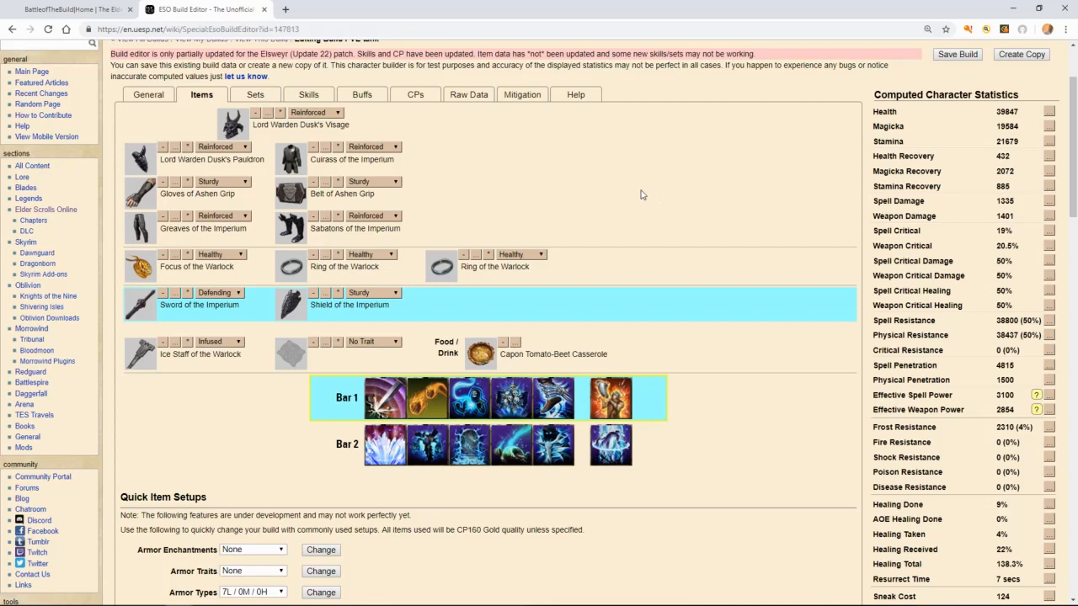
mouse_move(232, 125)
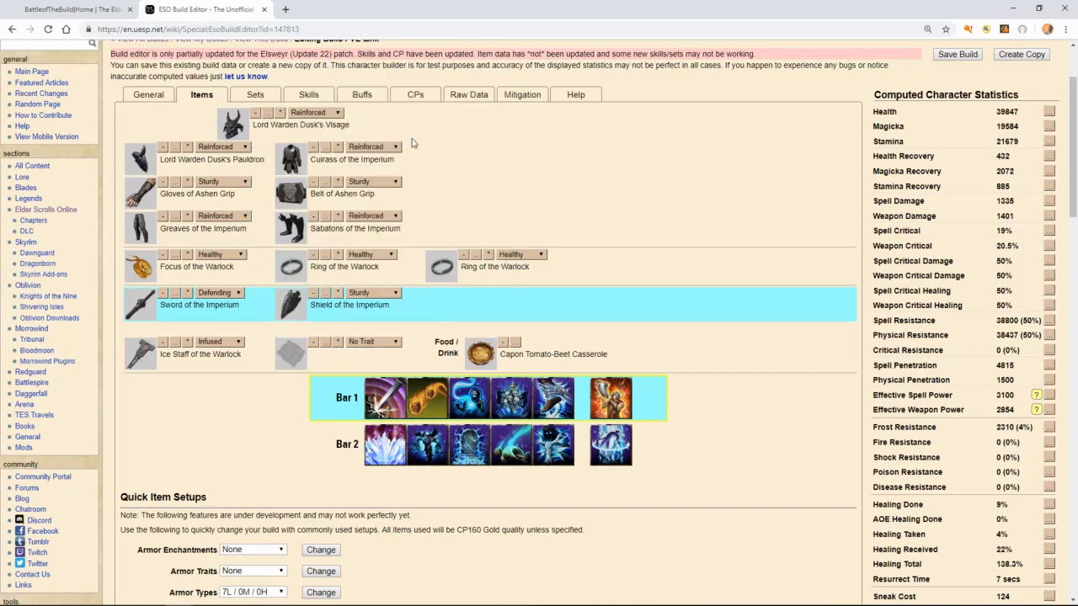
mouse_move(290, 158)
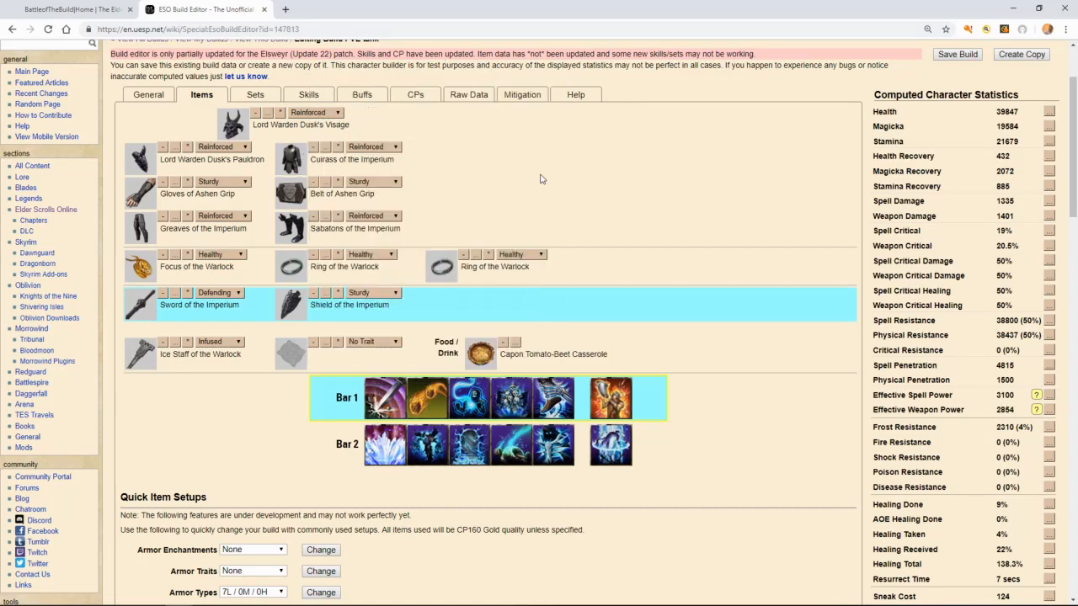
mouse_move(908, 172)
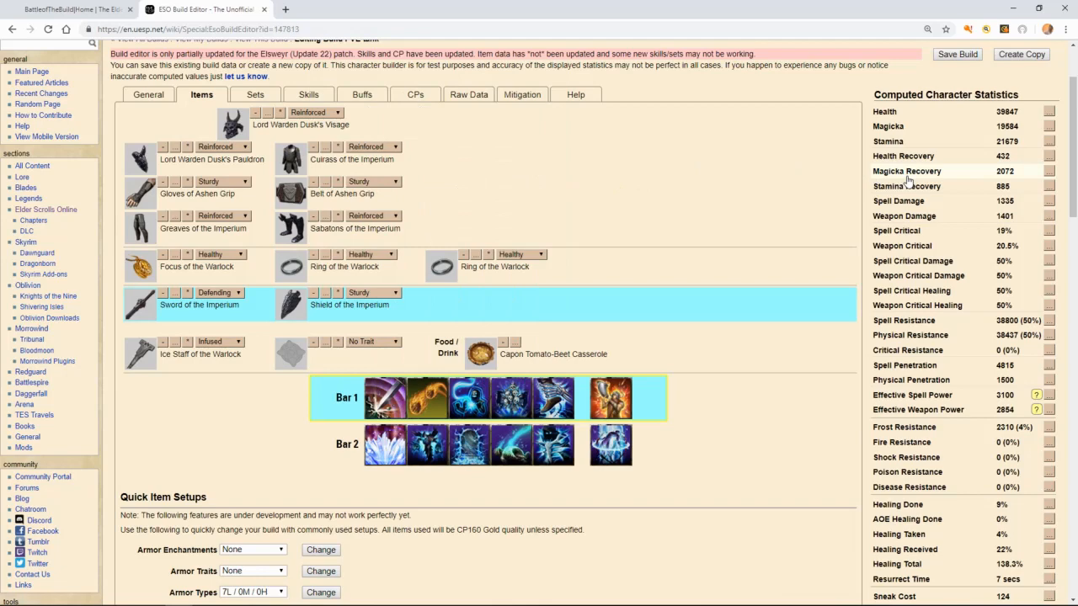
mouse_move(907, 179)
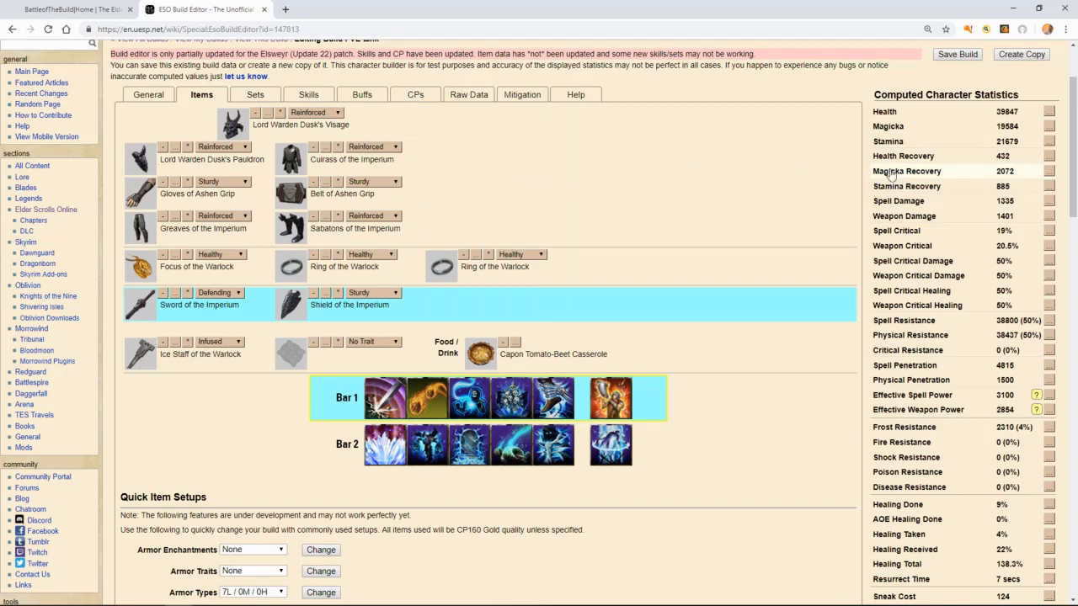
mouse_move(637, 209)
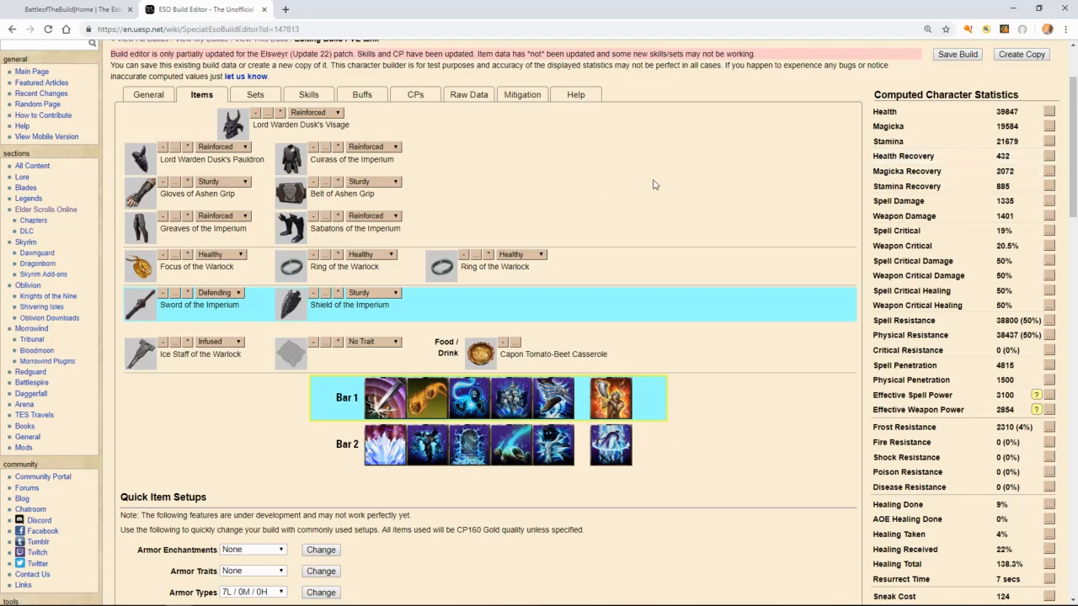
mouse_move(290, 267)
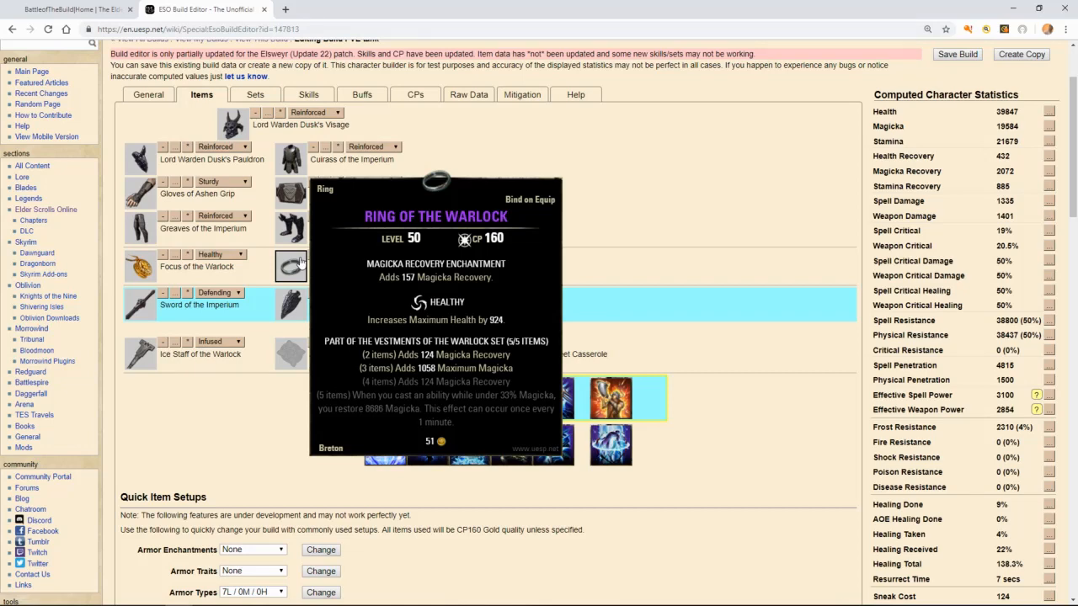
mouse_move(239, 268)
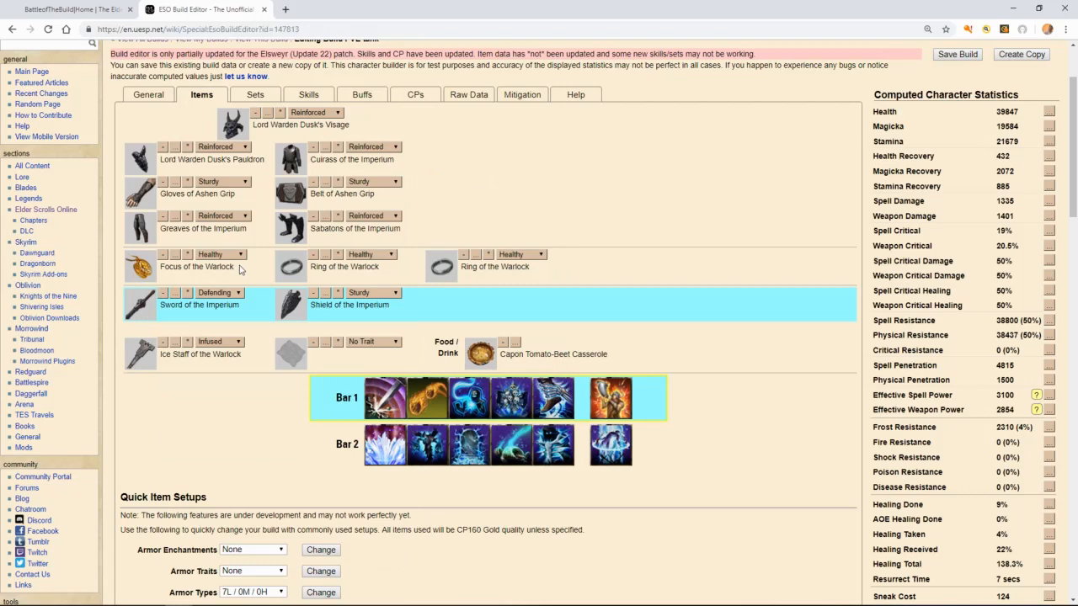
mouse_move(139, 354)
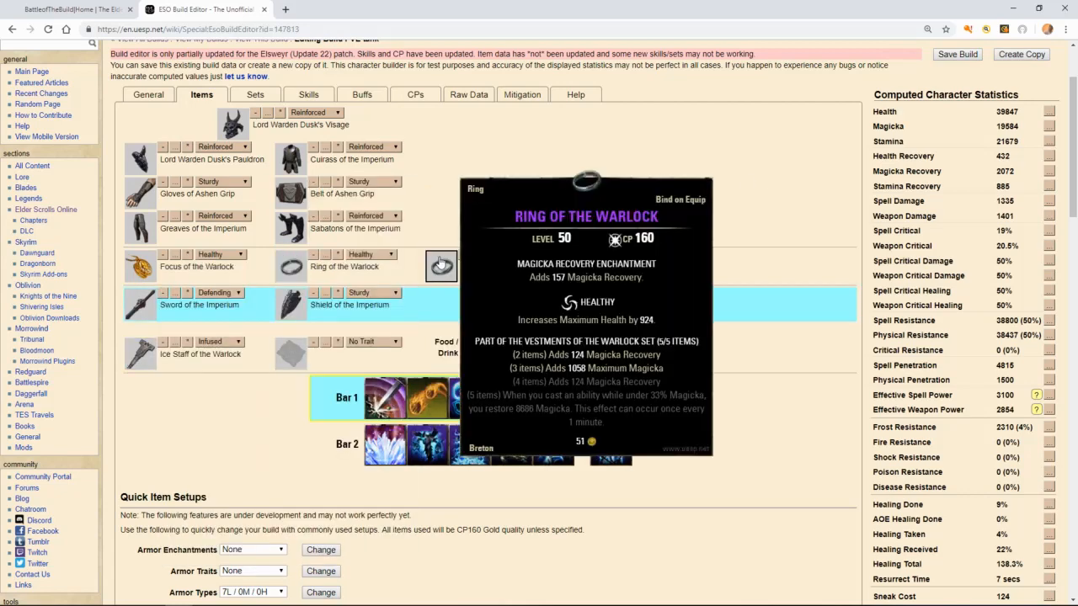
mouse_move(138, 354)
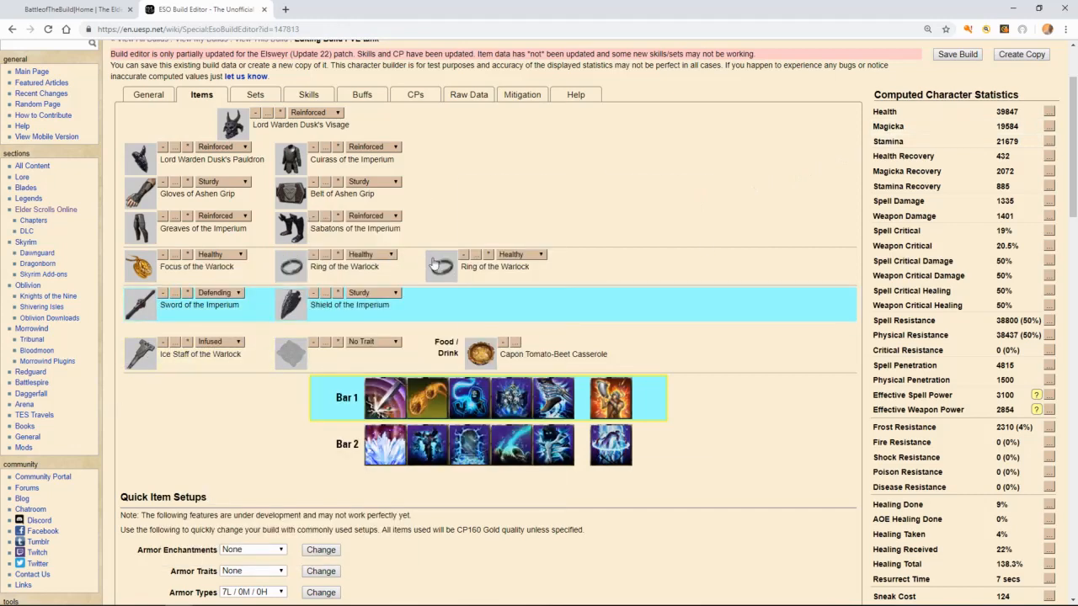
mouse_move(441, 266)
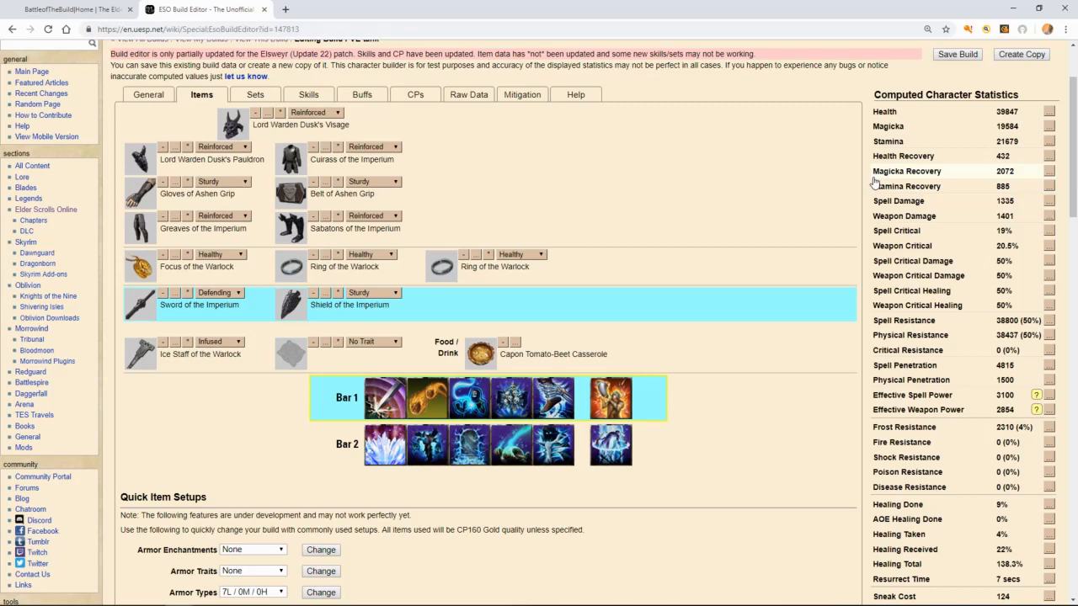
mouse_move(886, 160)
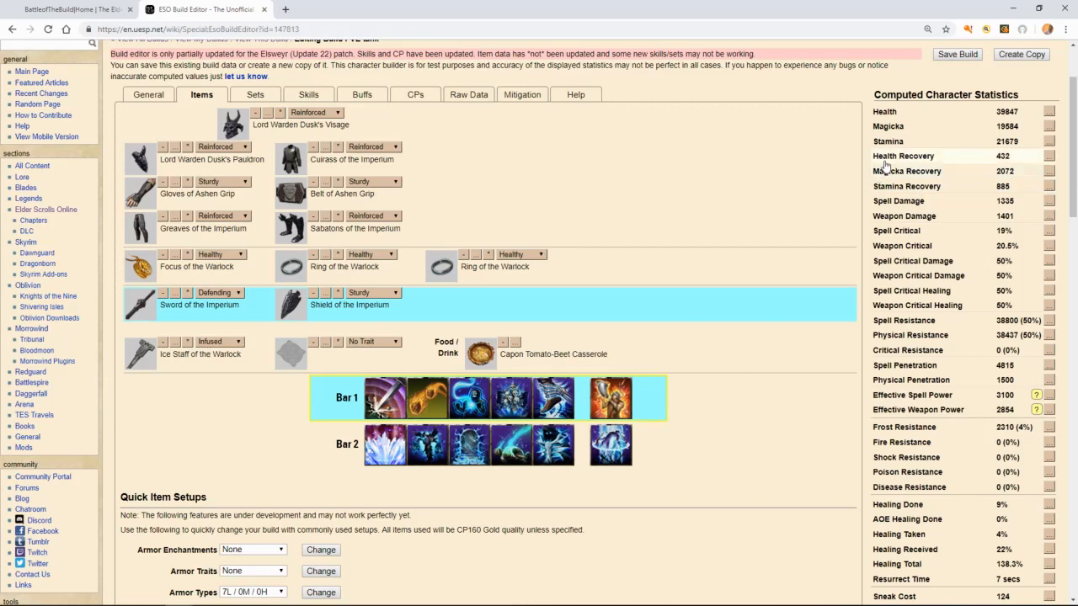
mouse_move(441, 266)
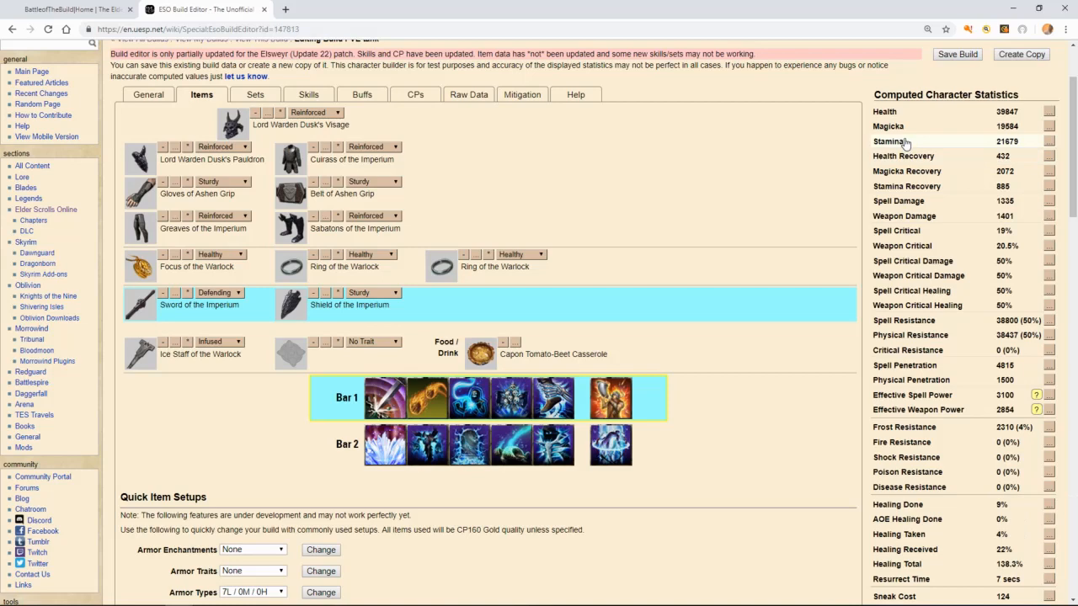
mouse_move(903, 132)
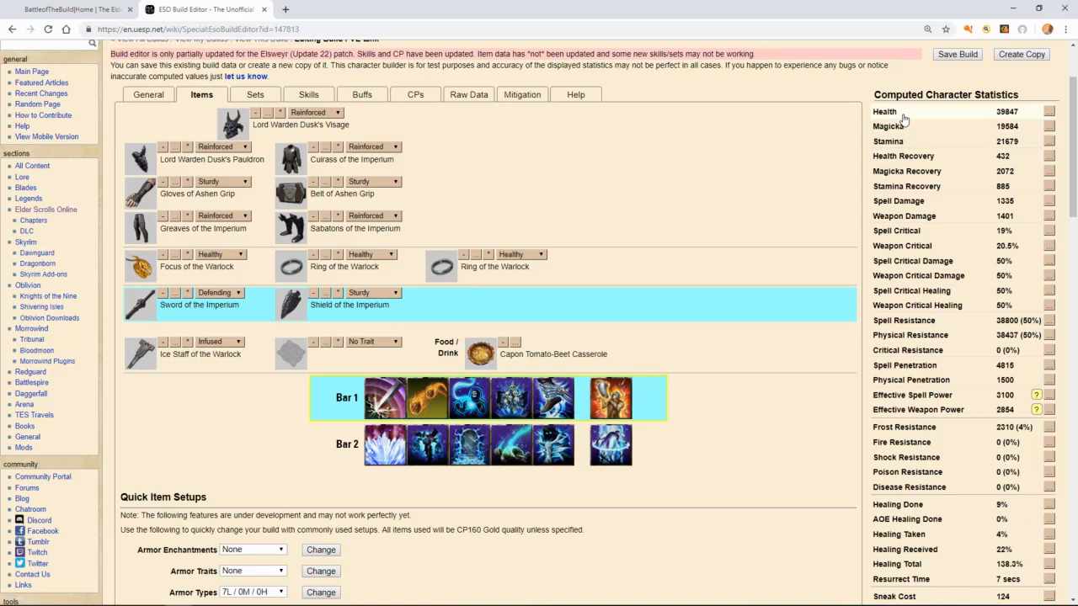
mouse_move(901, 177)
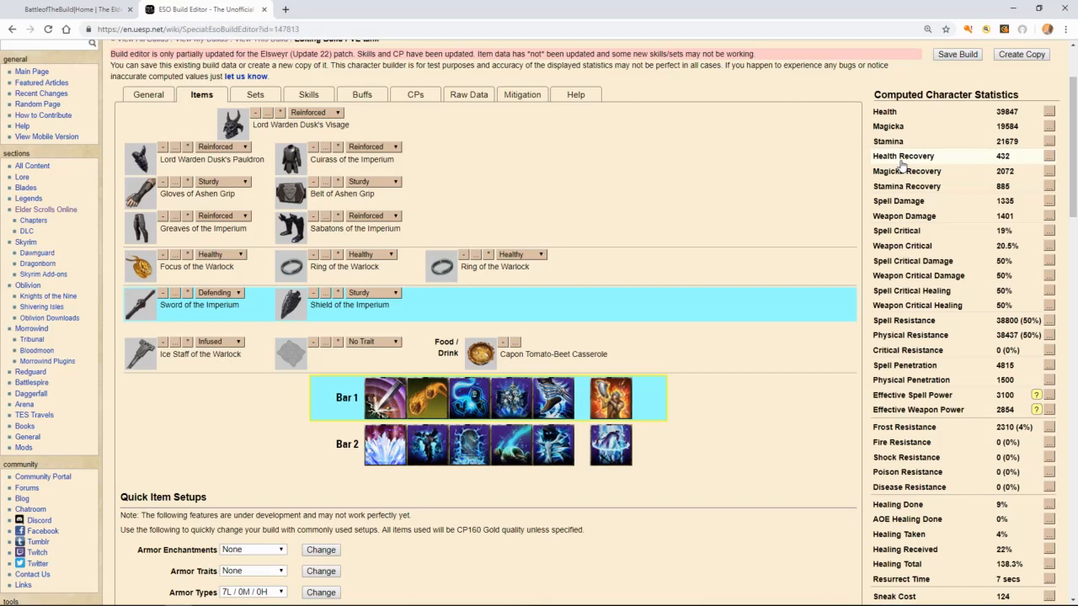
mouse_move(289, 192)
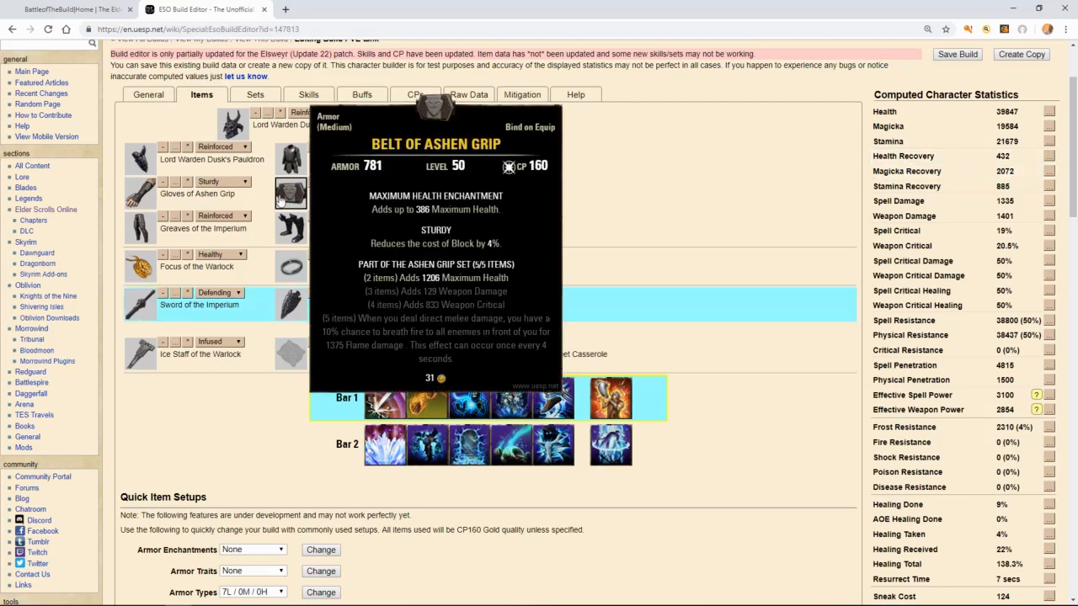
mouse_move(142, 193)
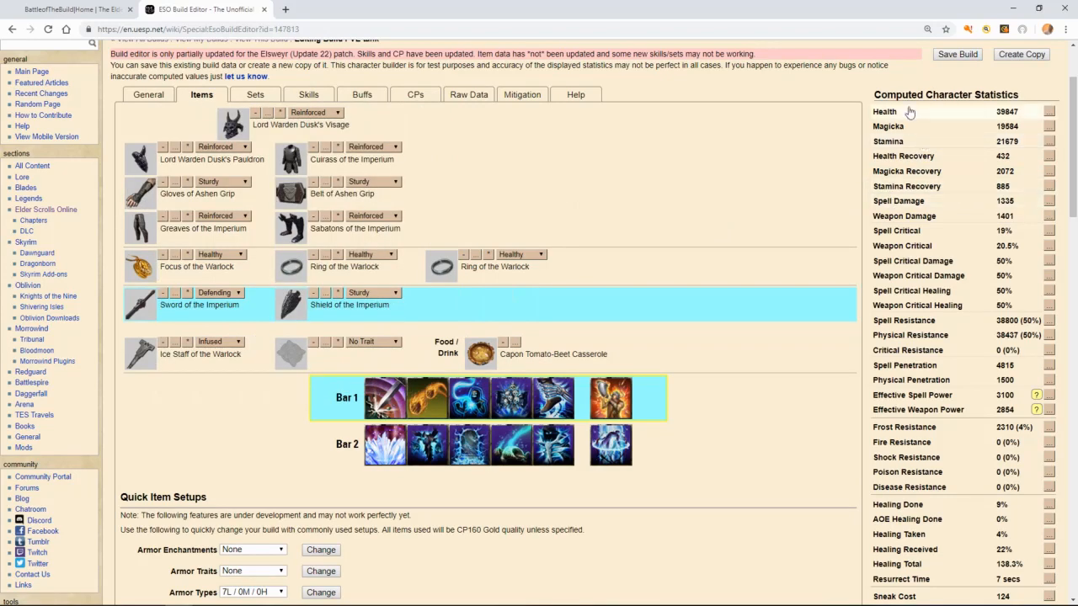
mouse_move(290, 192)
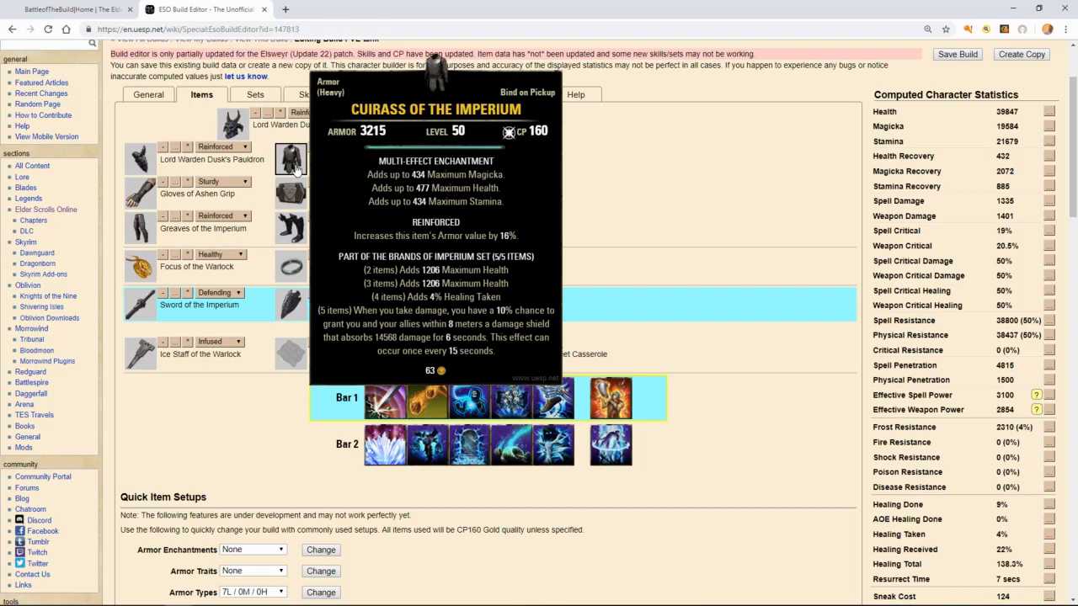
mouse_move(165, 148)
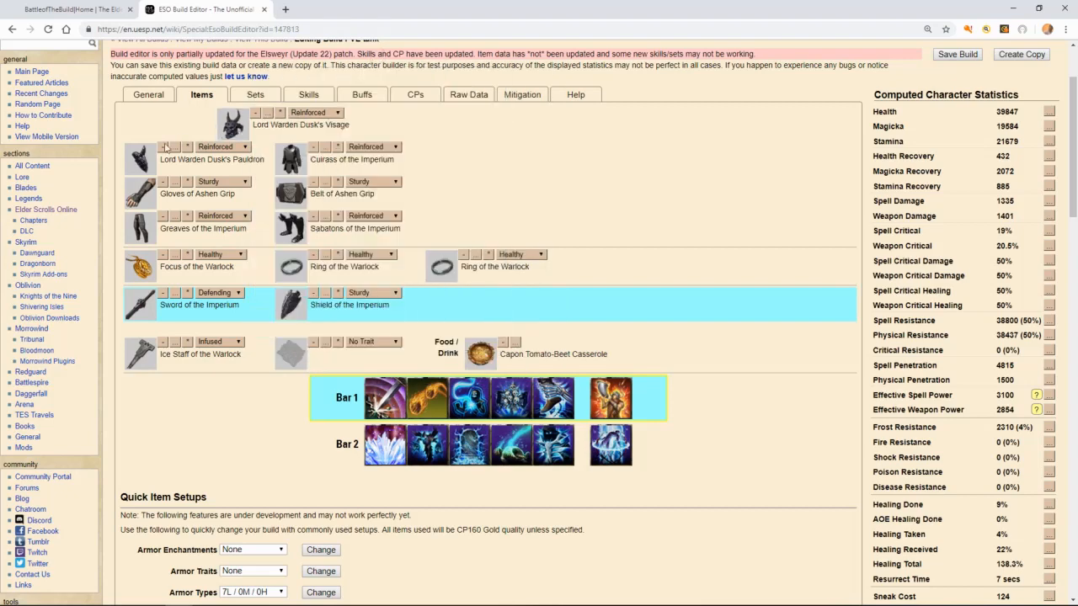
mouse_move(138, 227)
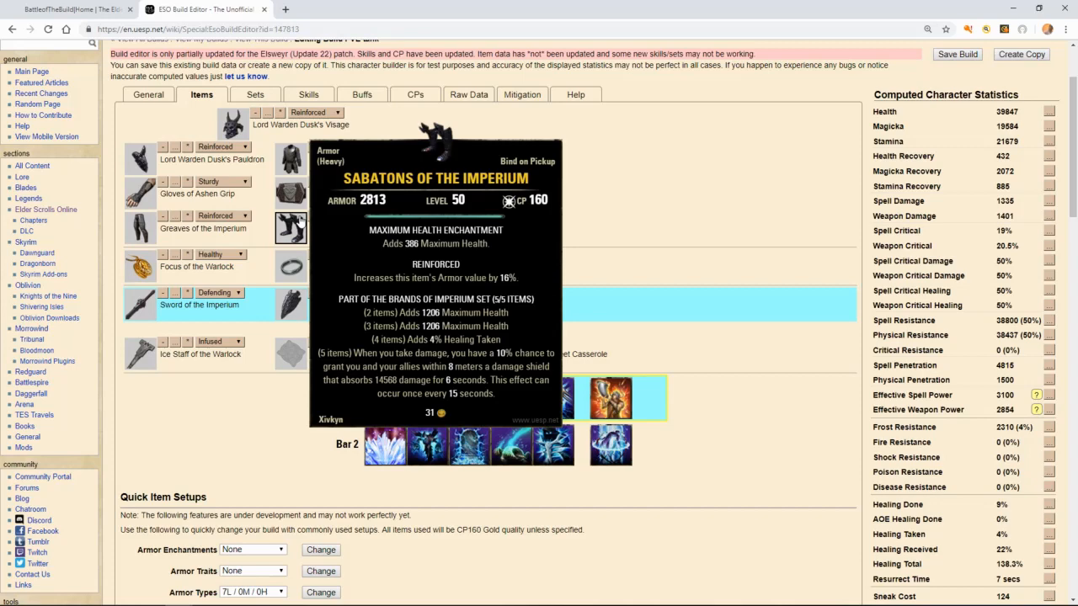
mouse_move(290, 266)
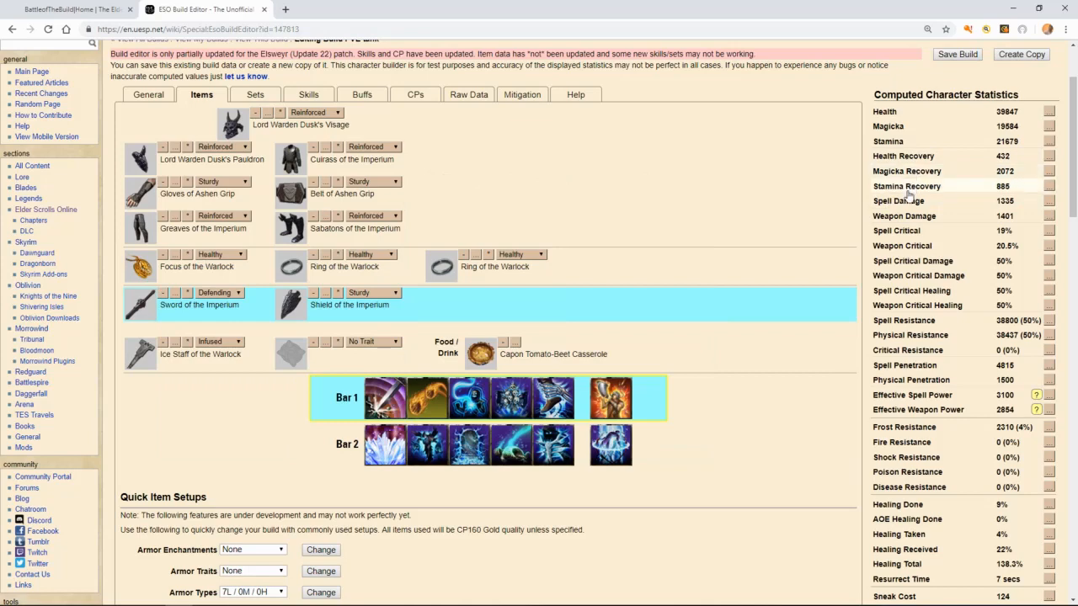
mouse_move(778, 264)
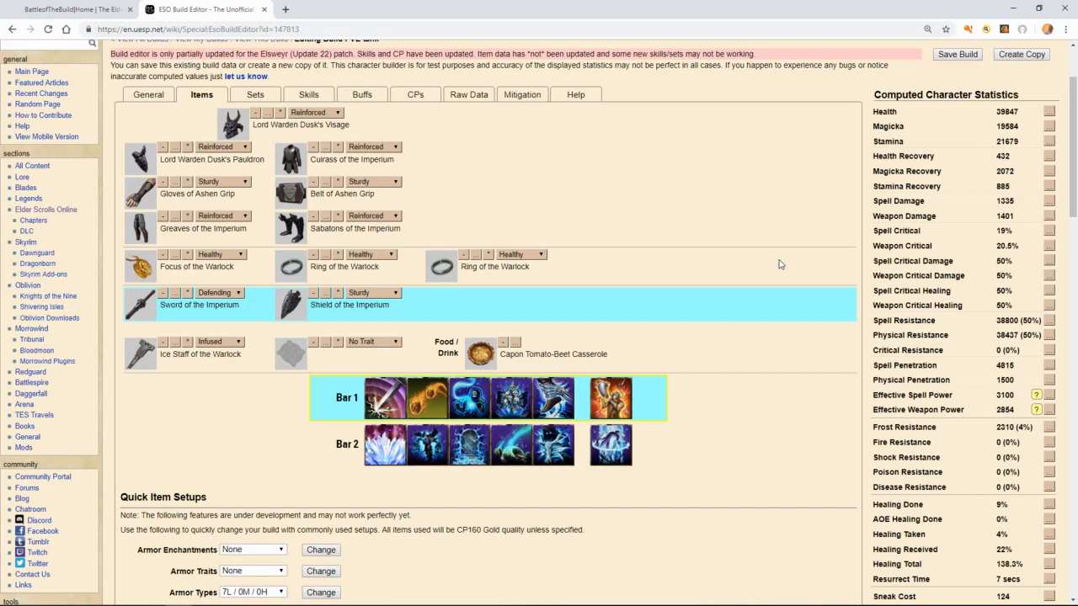
click(199, 352)
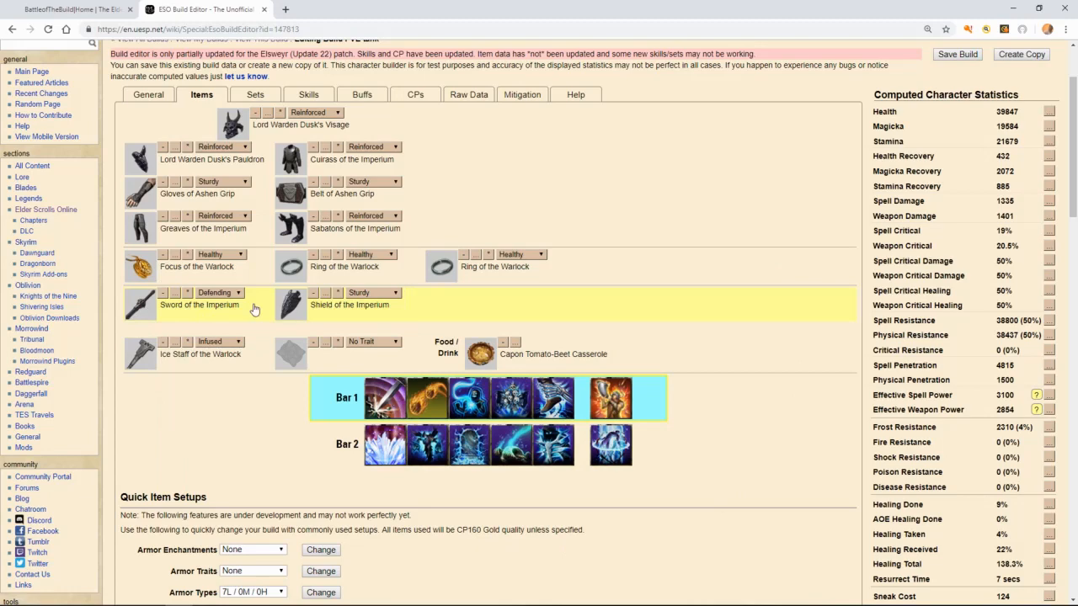
mouse_move(290, 305)
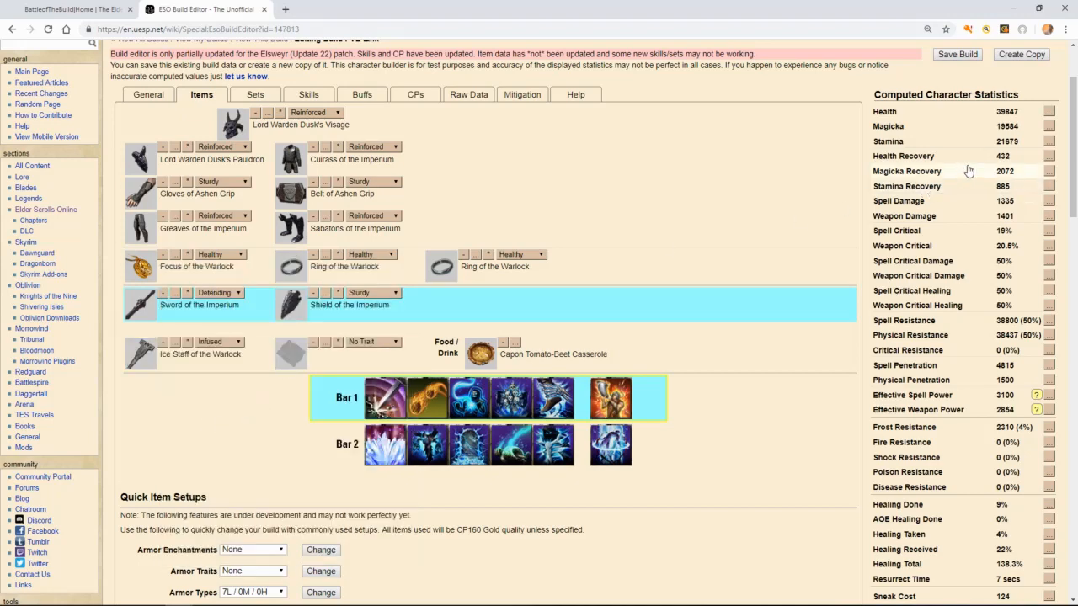
mouse_move(967, 172)
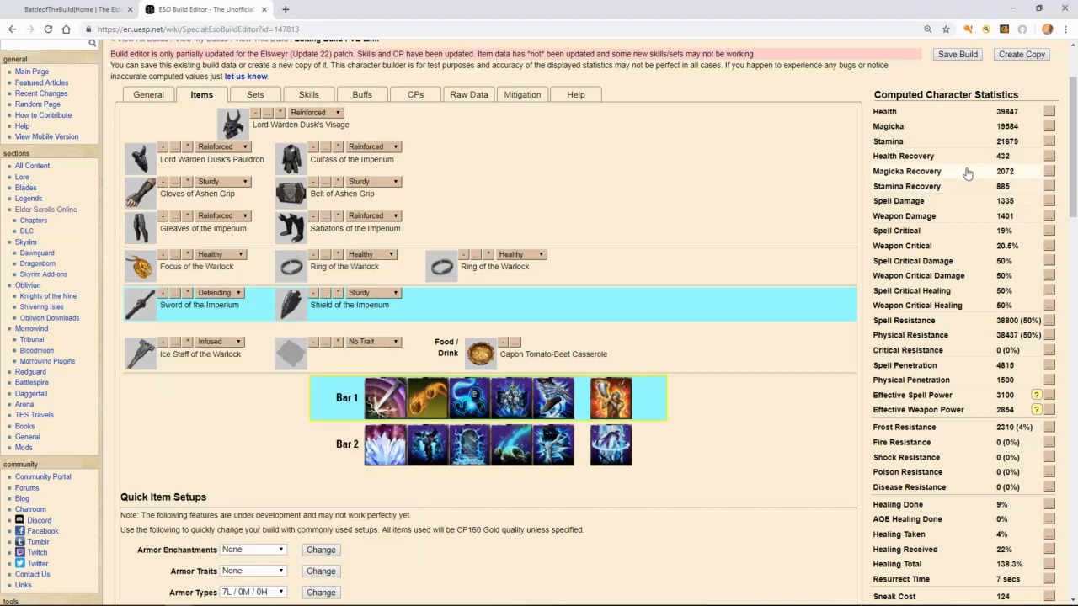
mouse_move(140, 352)
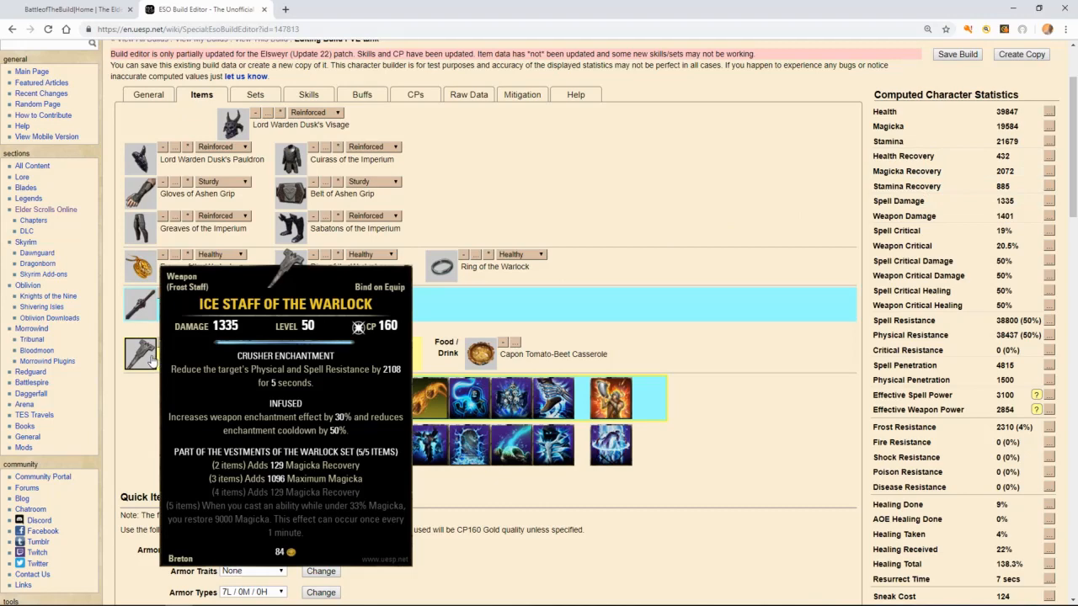
mouse_move(142, 353)
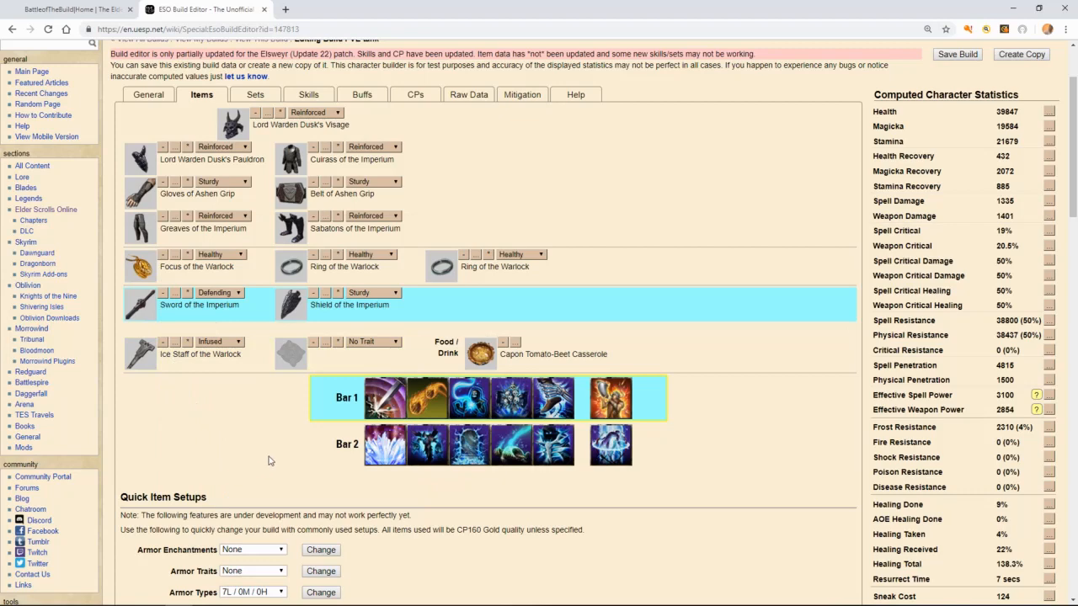
mouse_move(480, 354)
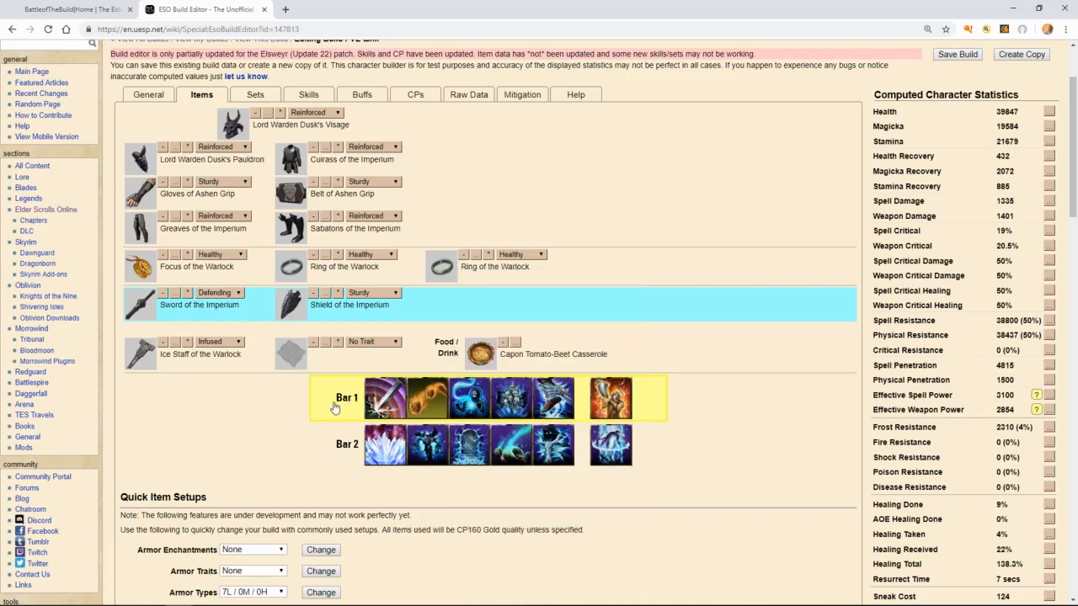
mouse_move(384, 398)
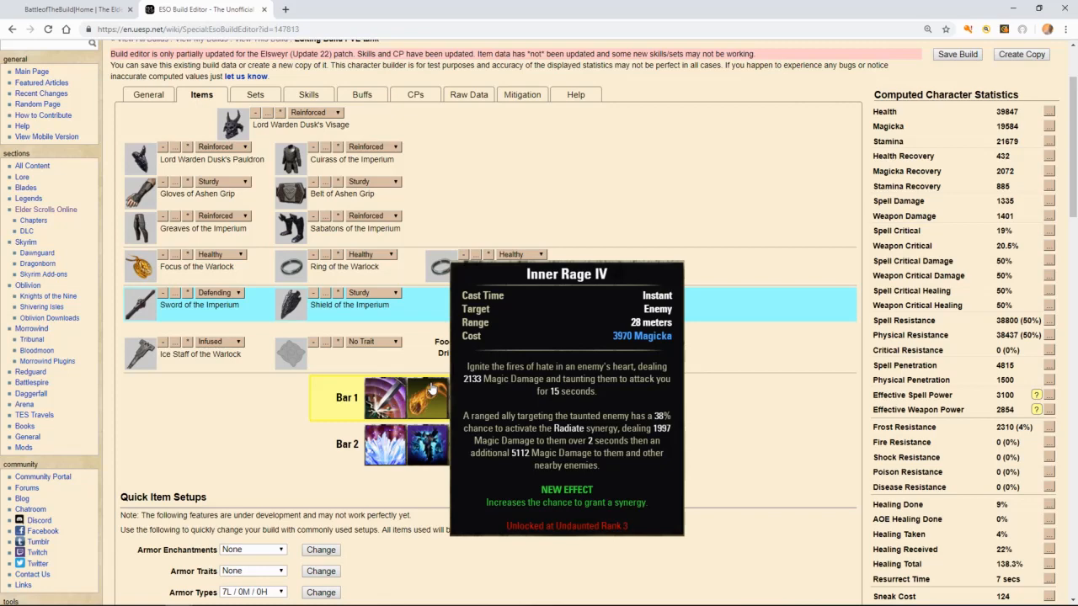
mouse_move(434, 378)
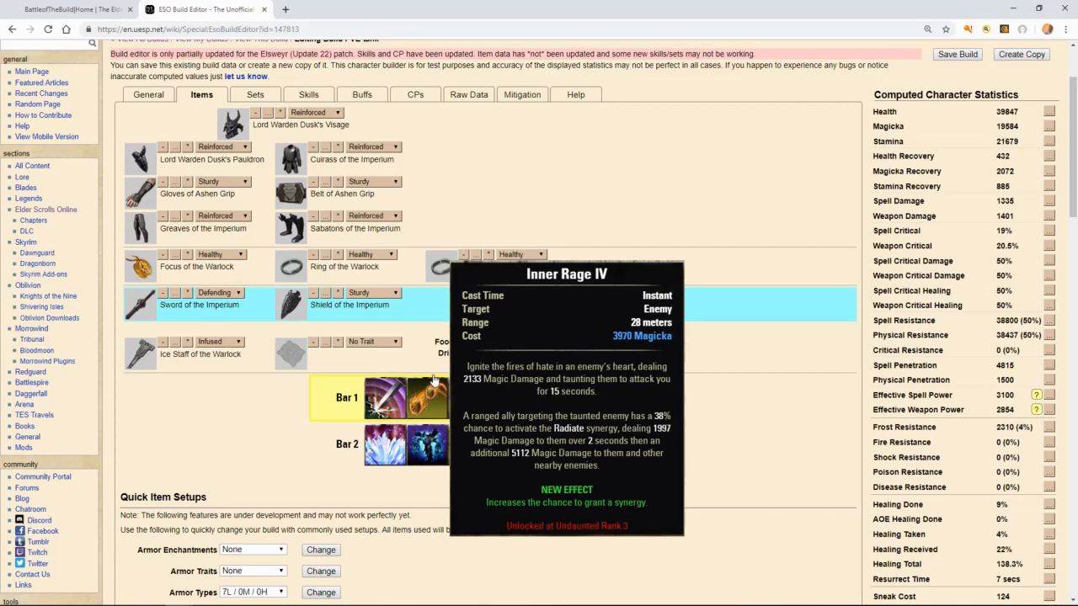
mouse_move(428, 391)
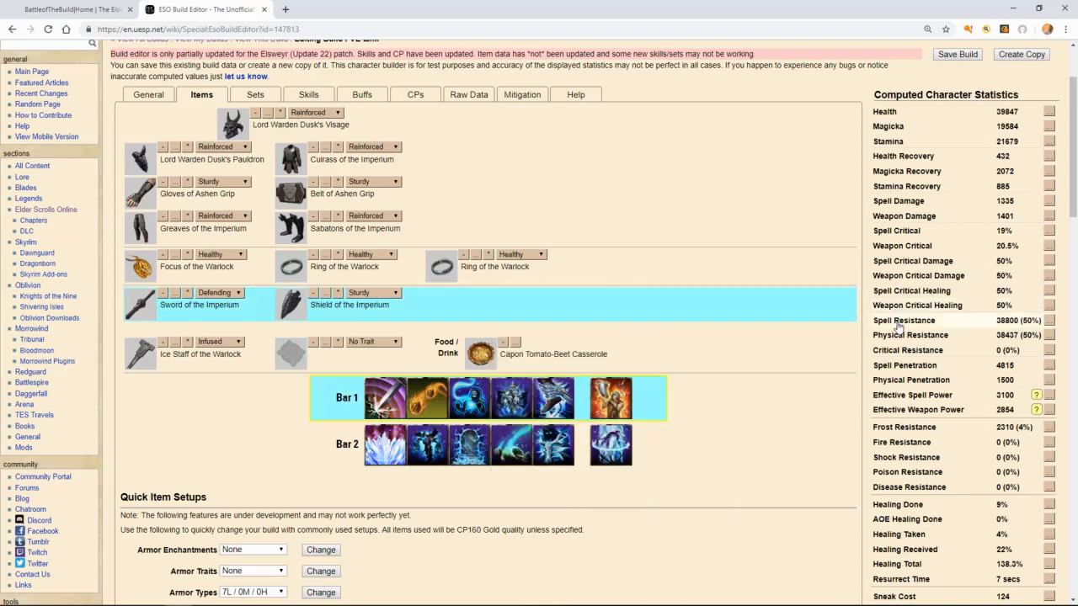
mouse_move(232, 125)
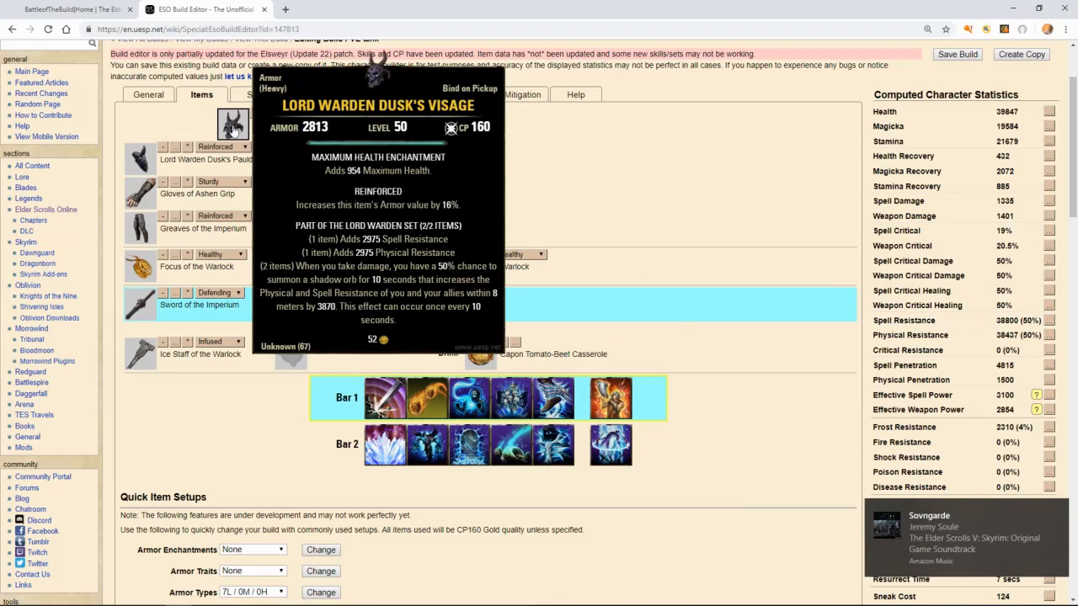
View worn set bonuses for Lord Warden, Imperium, Ashen Grip and Warlock, then return to equipped gear
click(256, 94)
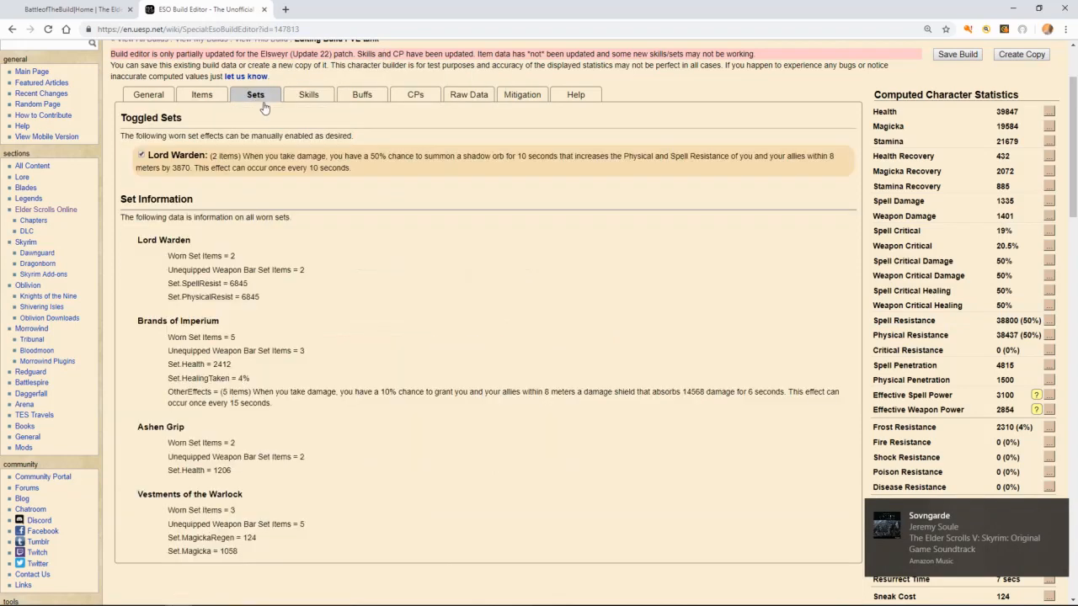
click(141, 155)
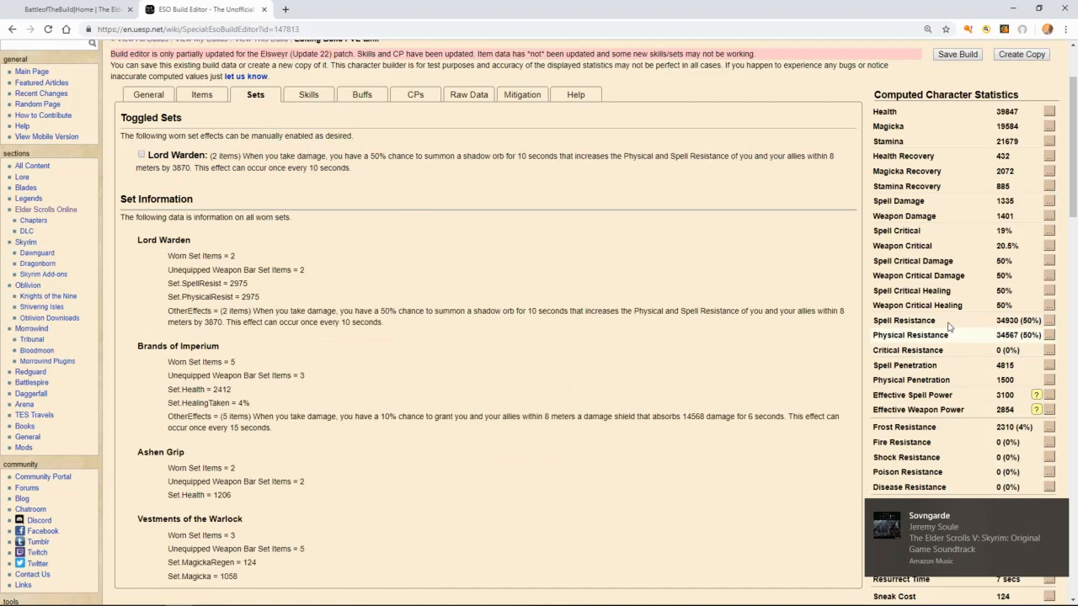
click(202, 95)
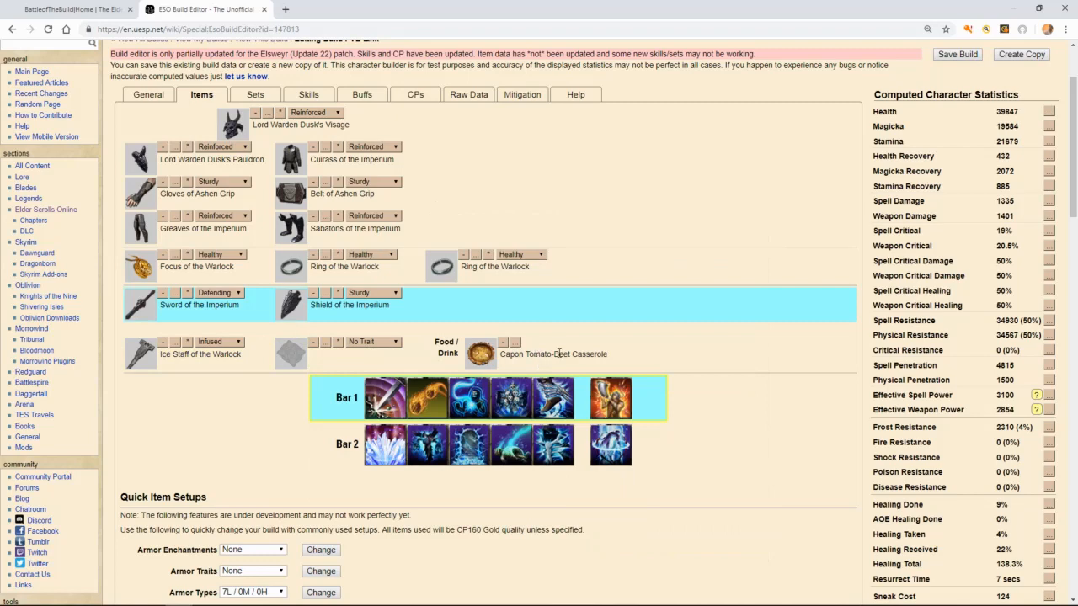
mouse_move(512, 397)
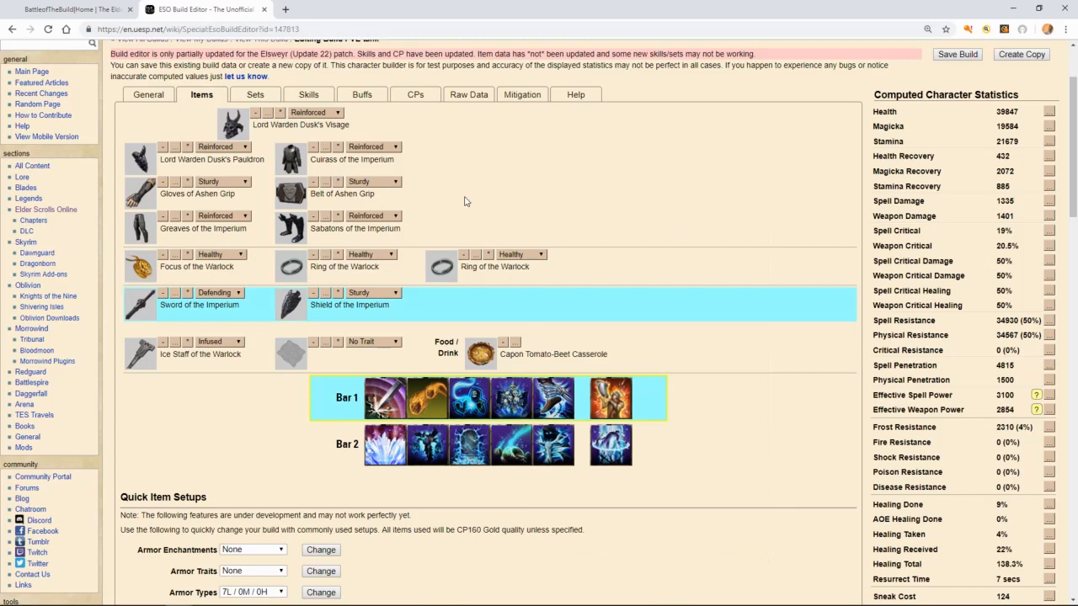
mouse_move(630, 253)
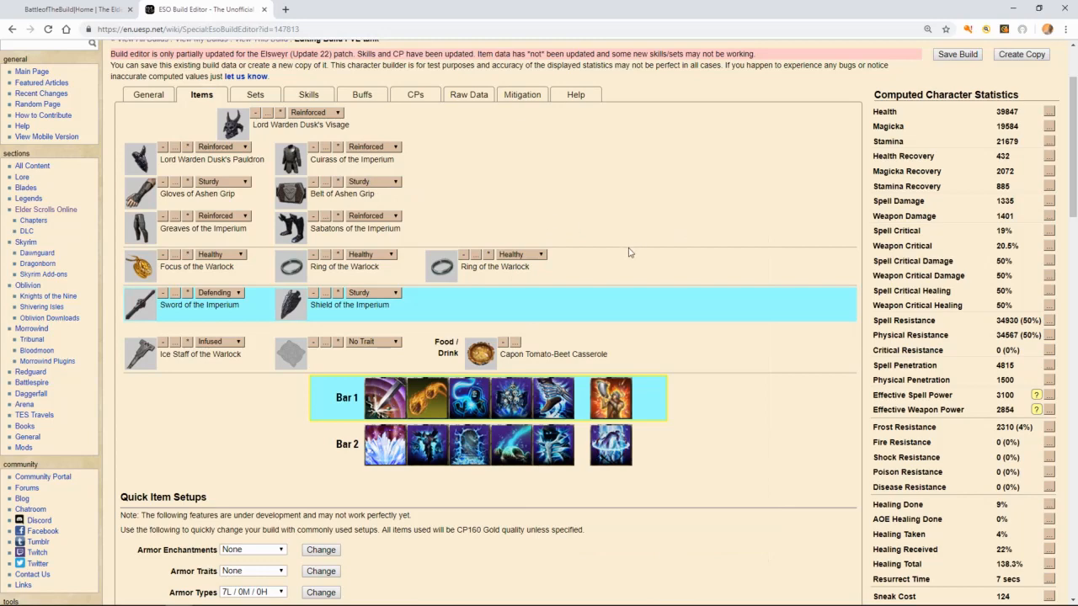
mouse_move(468, 398)
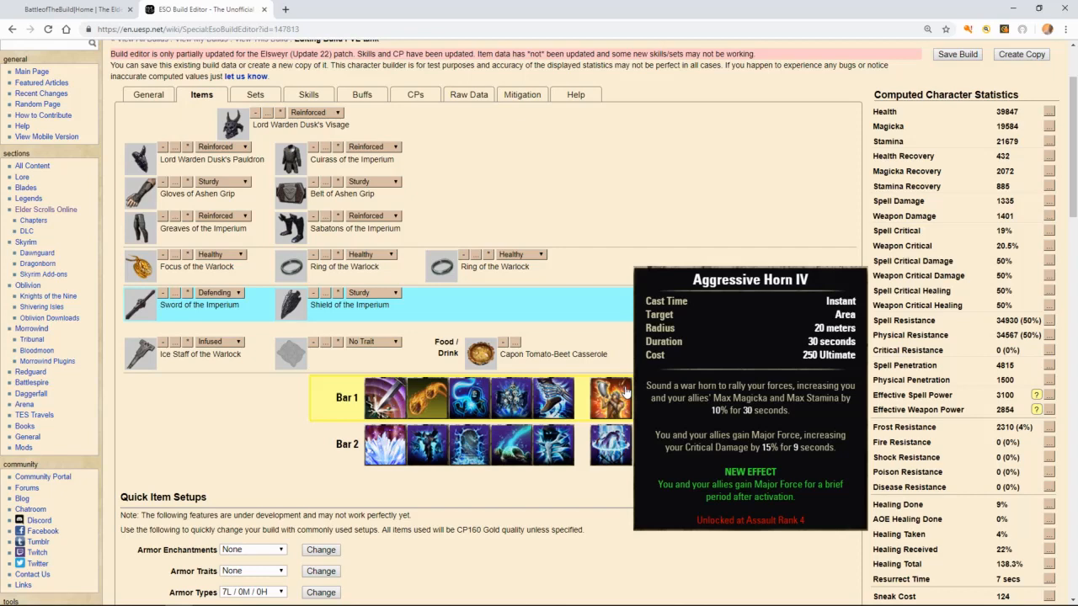
mouse_move(610, 445)
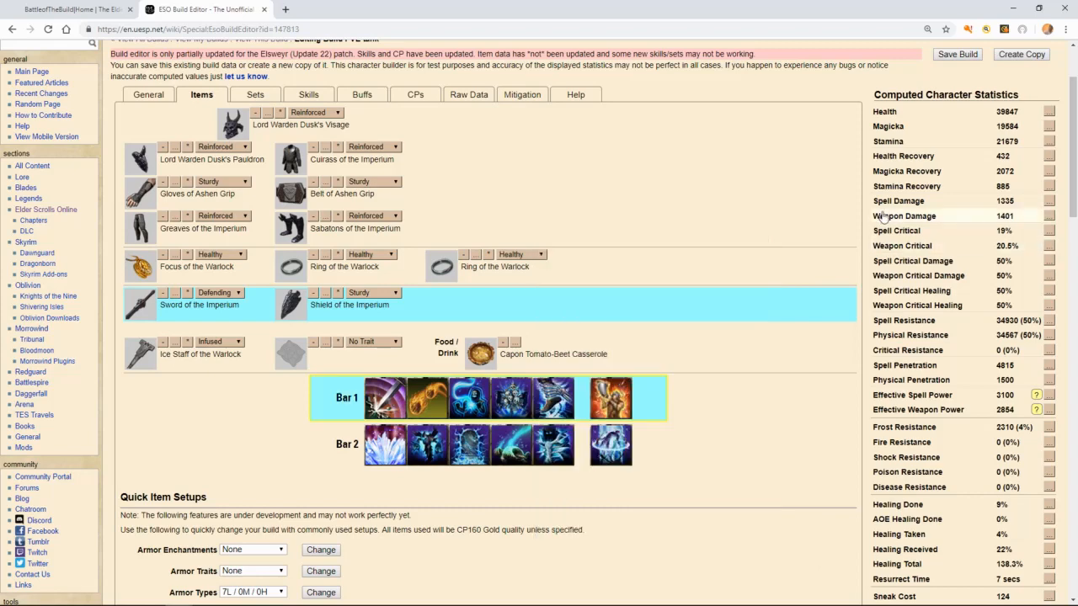
mouse_move(892, 172)
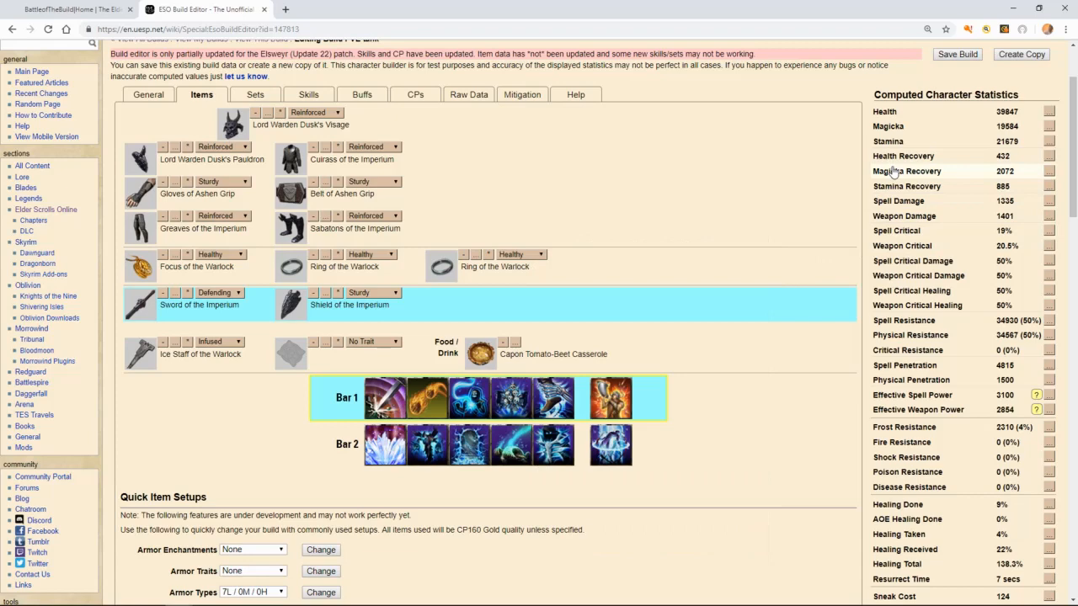
mouse_move(751, 270)
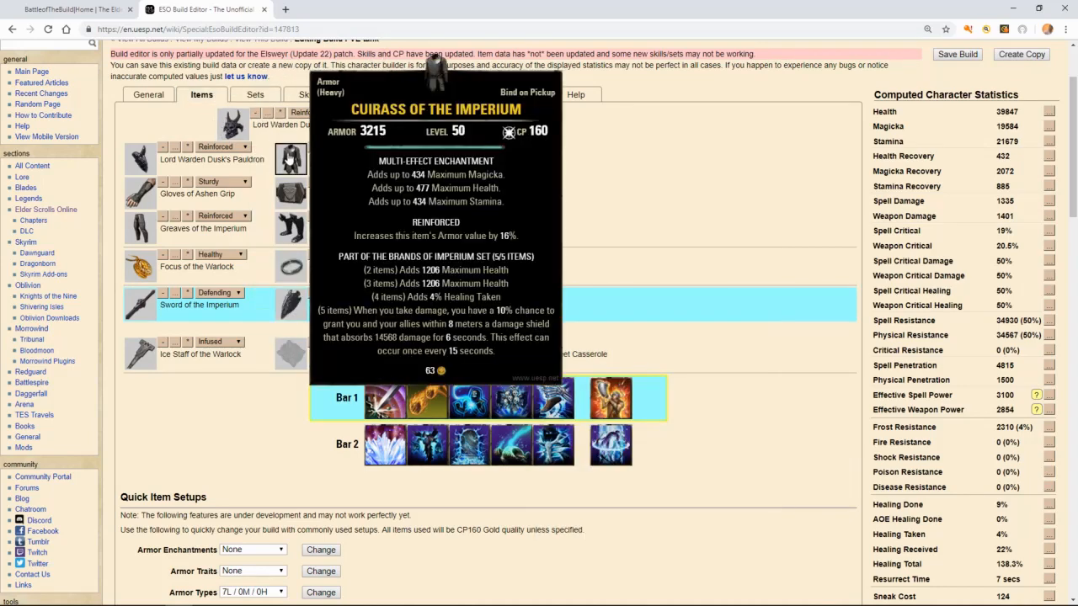
mouse_move(509, 398)
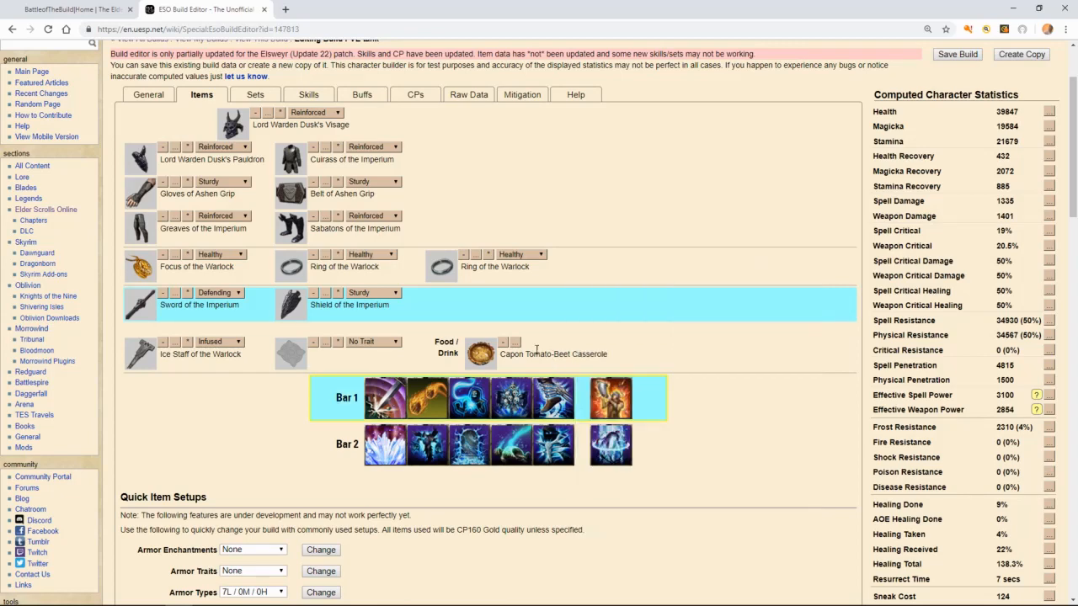
mouse_move(454, 330)
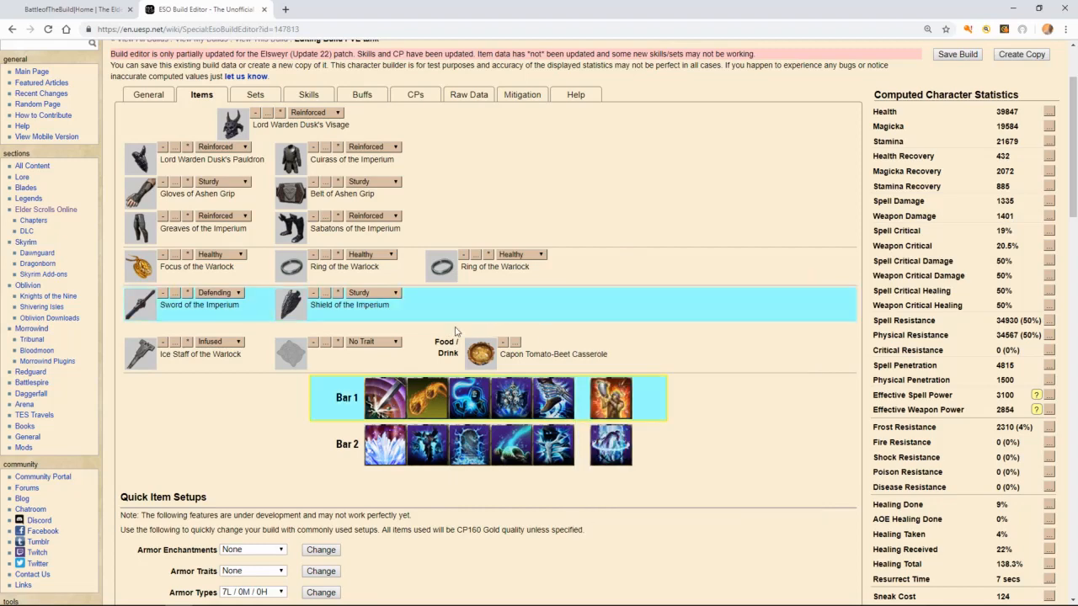
mouse_move(554, 445)
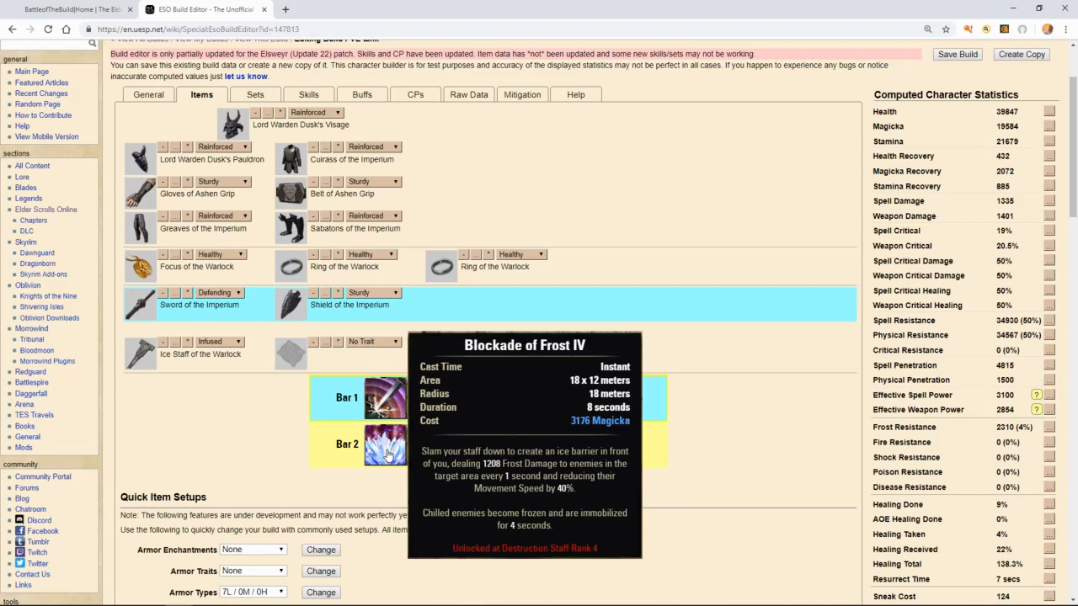
mouse_move(140, 353)
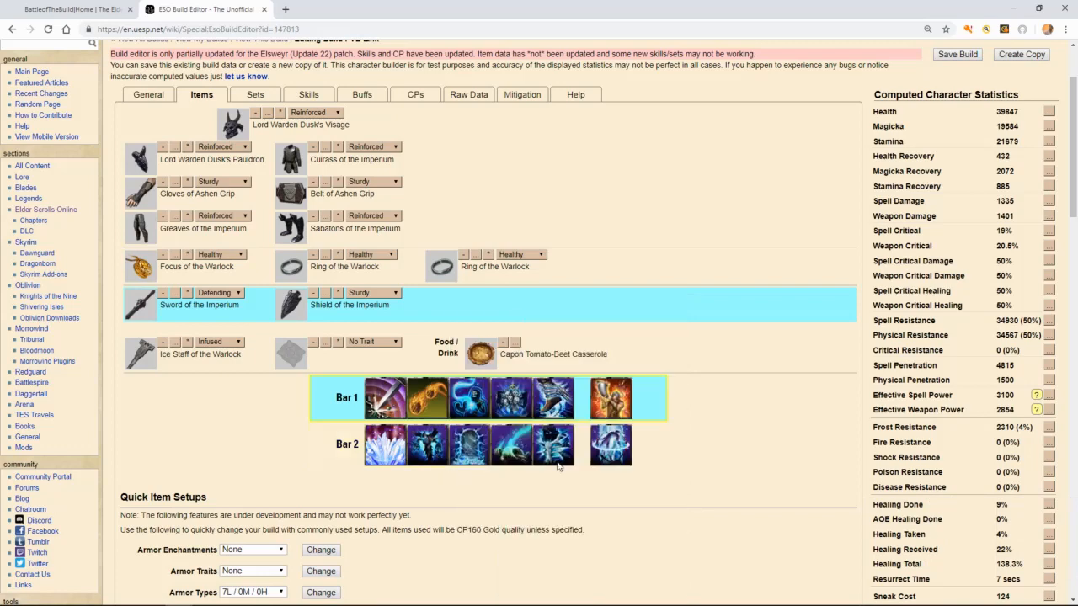
mouse_move(918, 121)
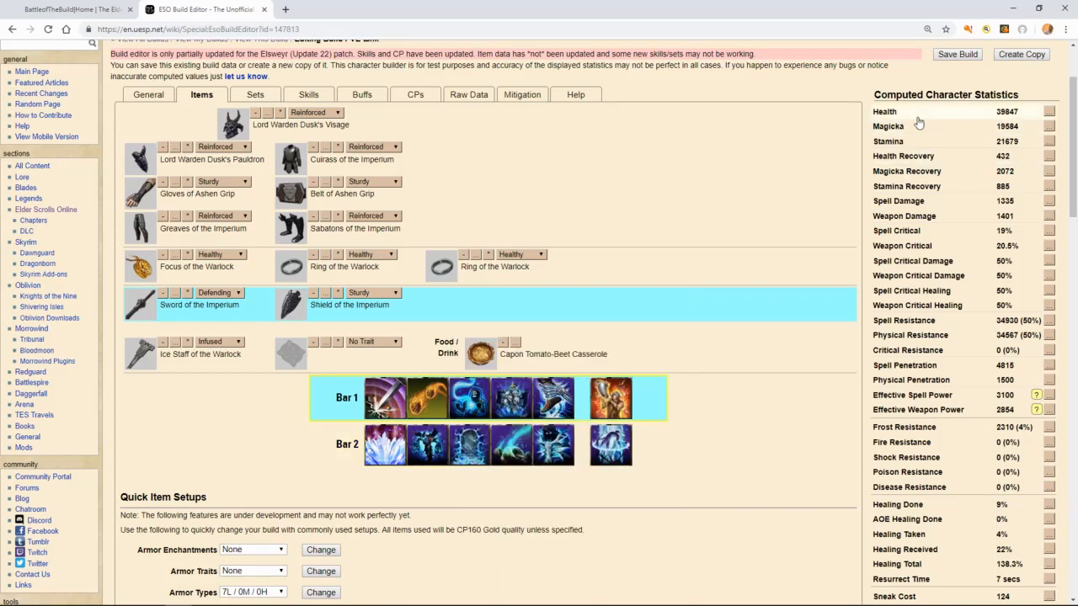
mouse_move(896, 118)
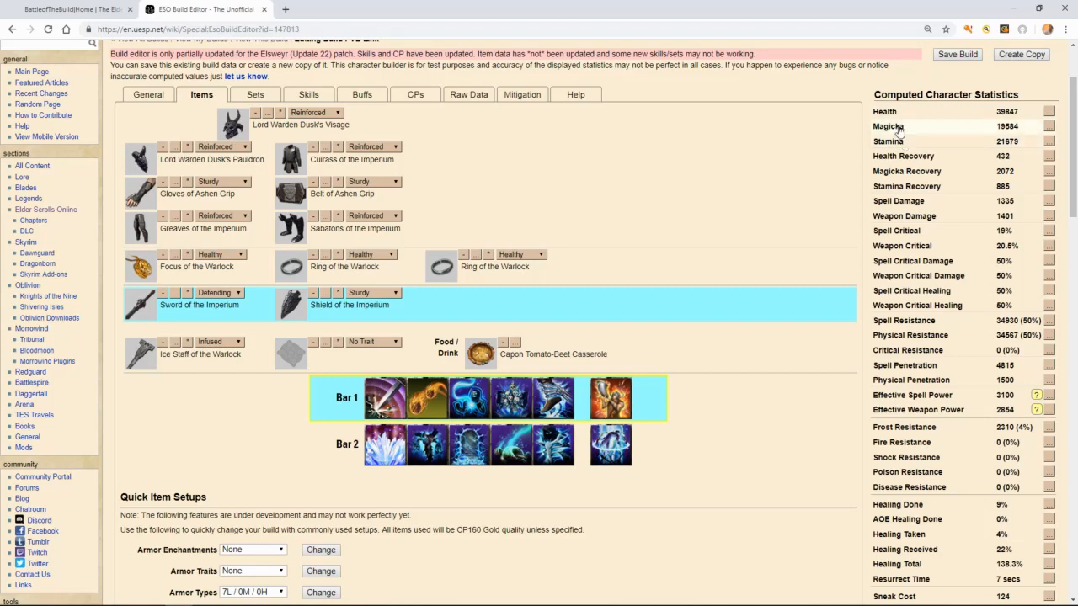
mouse_move(610, 397)
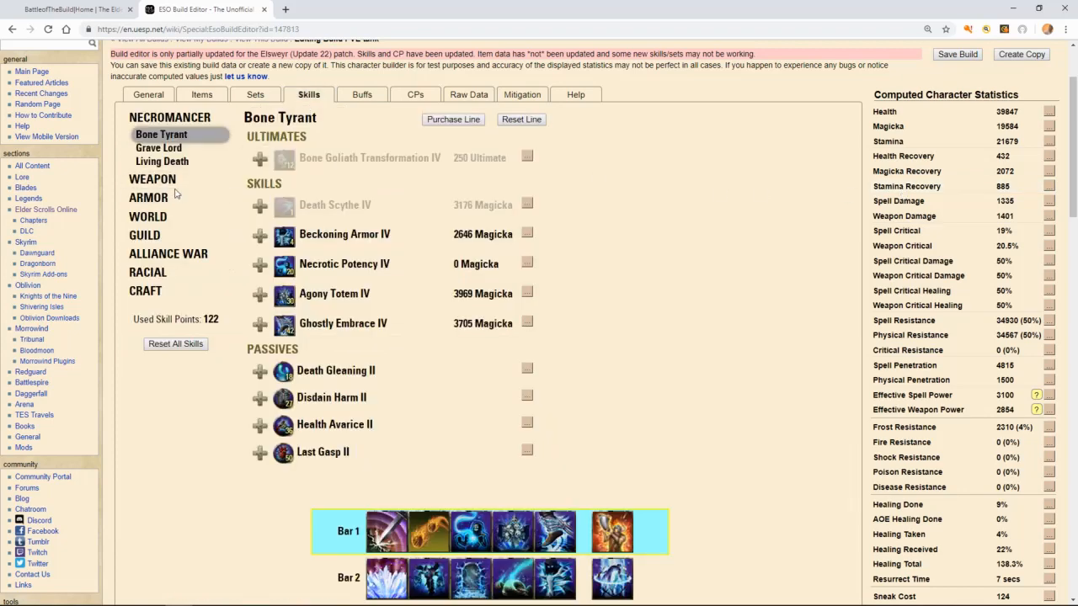
Show the Heavy Armor passives: Immovable, Resolve III, Constitution II and the rest
click(164, 199)
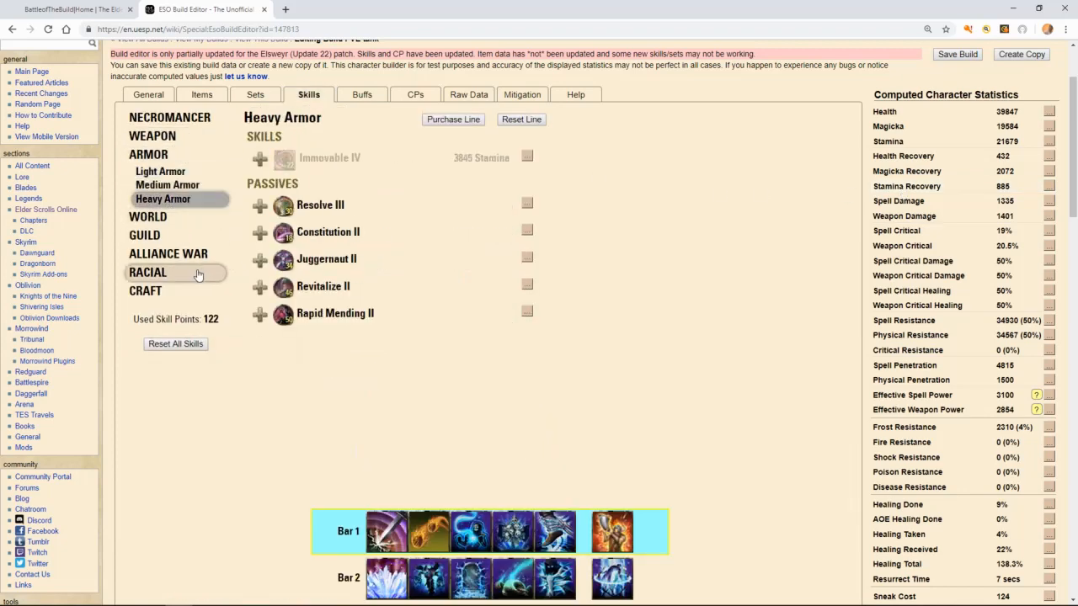
mouse_move(282, 233)
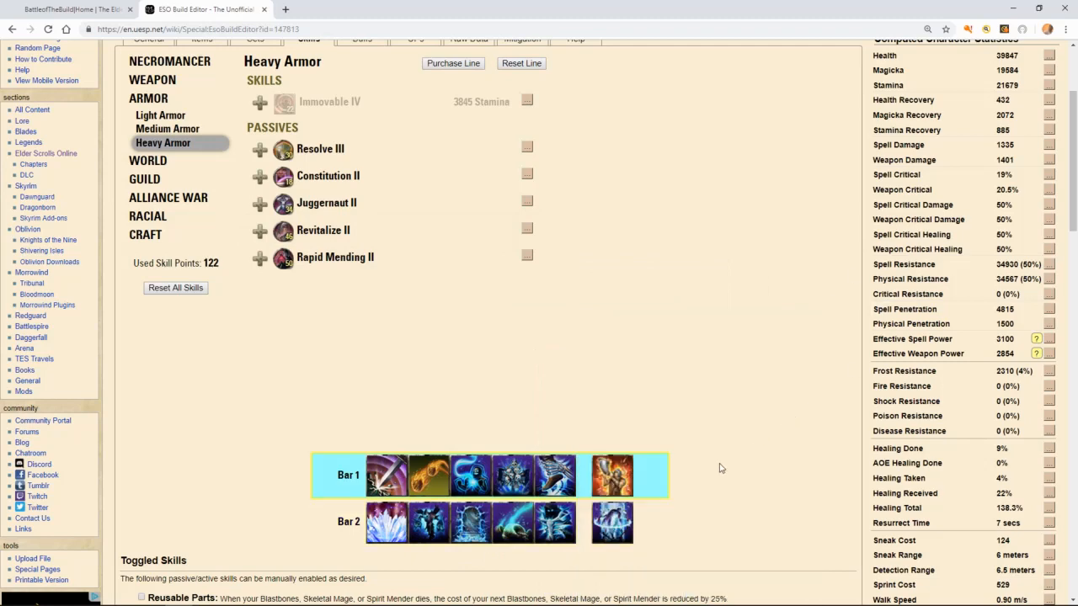
mouse_move(612, 522)
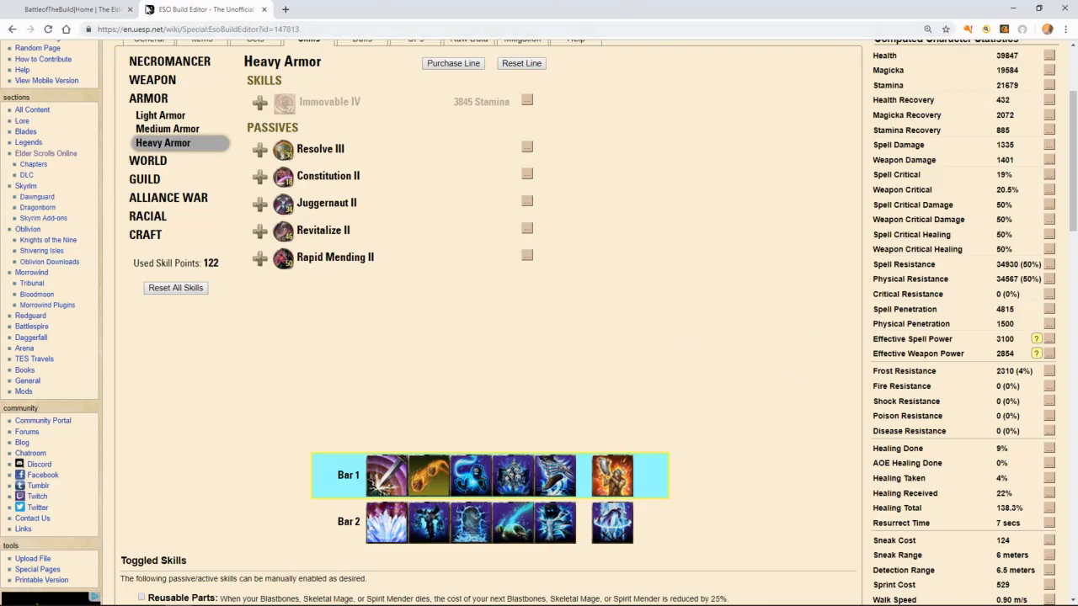
Switch the browser back to the Battle of The Build homepage
click(75, 11)
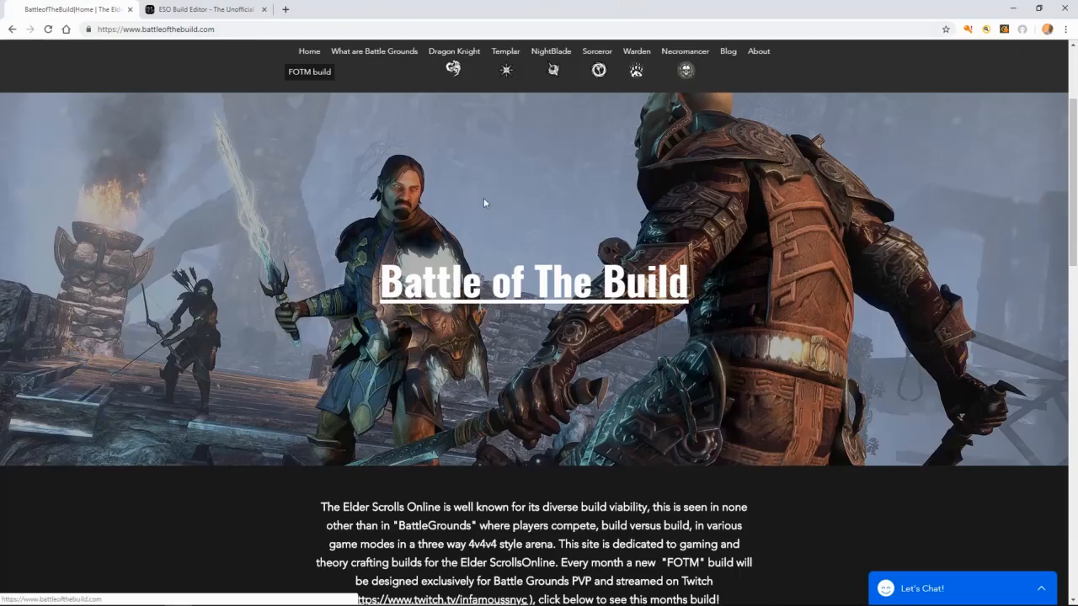
mouse_move(553, 186)
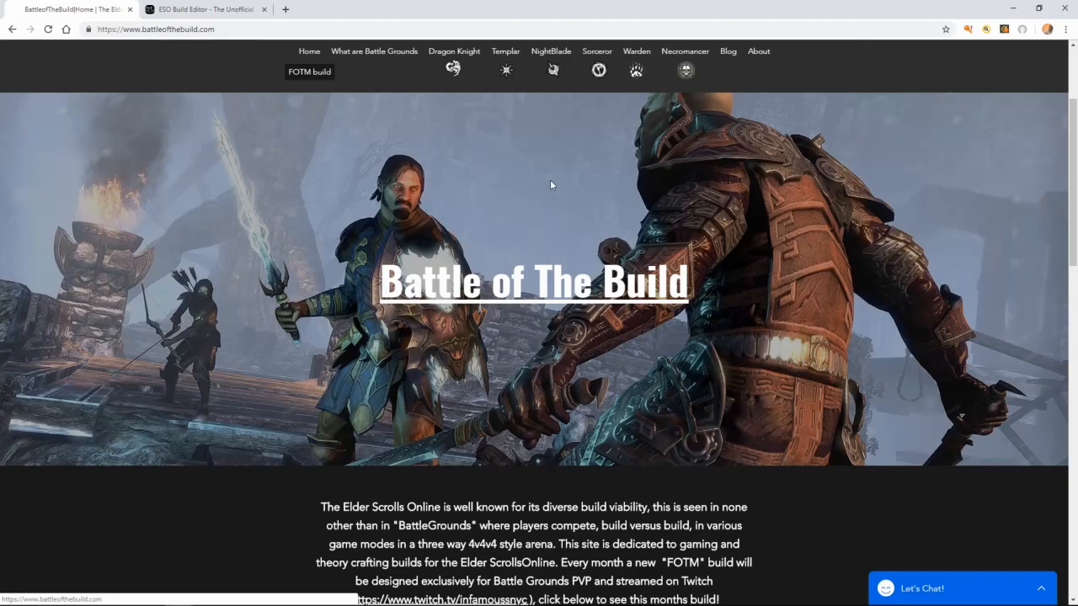
mouse_move(829, 299)
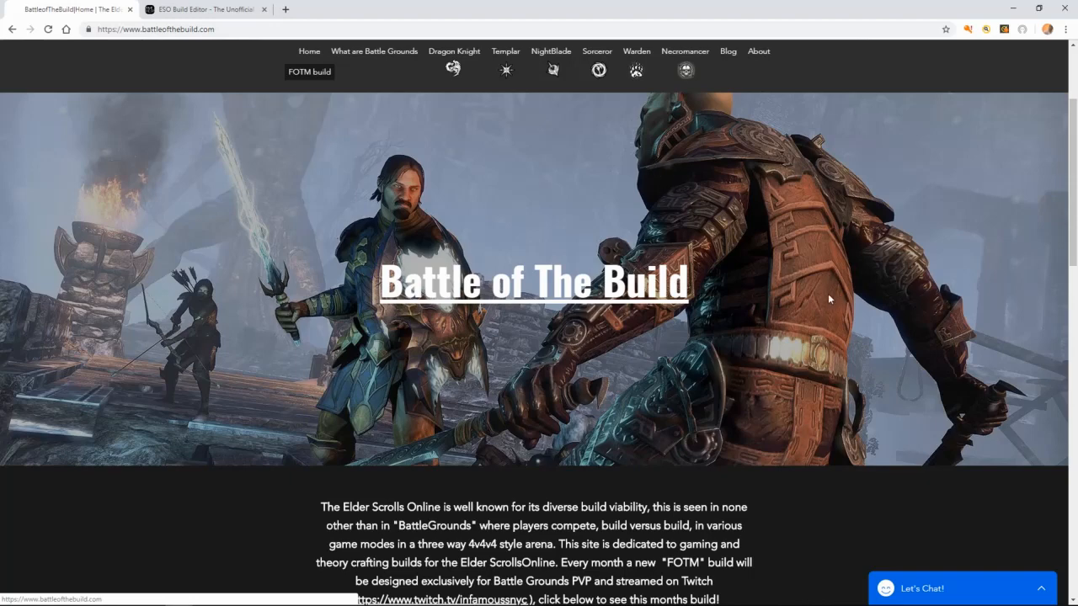